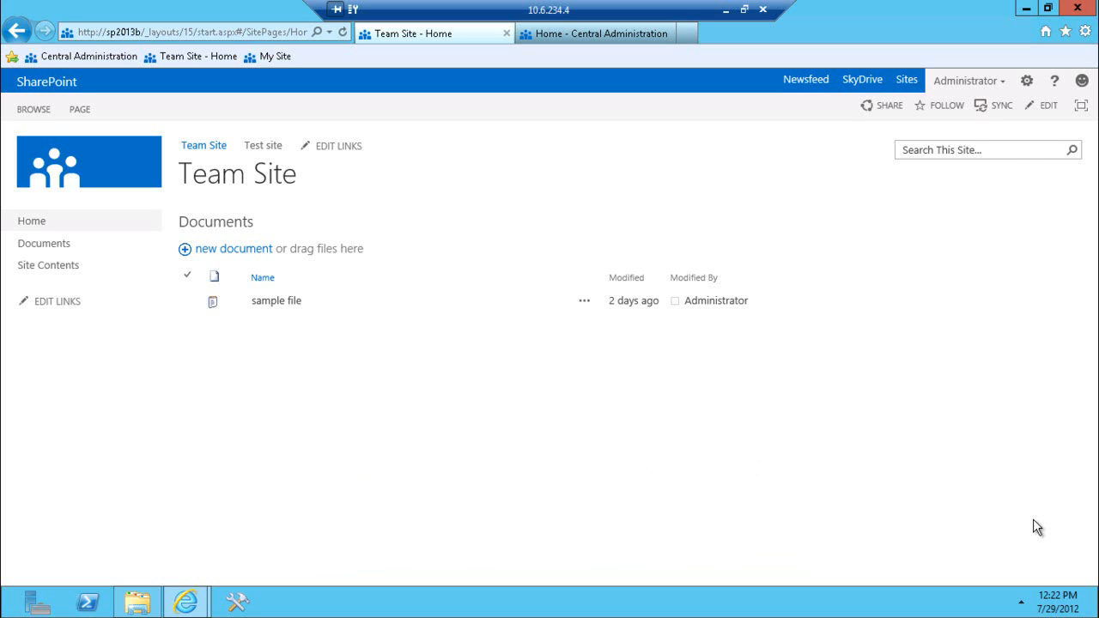
mouse_move(940, 457)
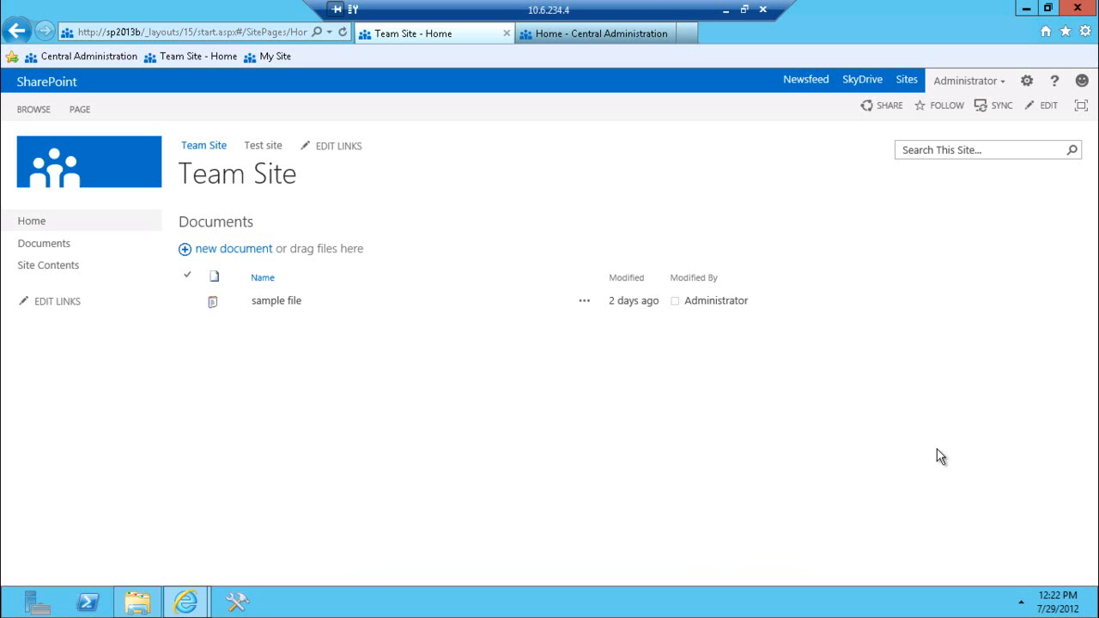
mouse_move(433, 237)
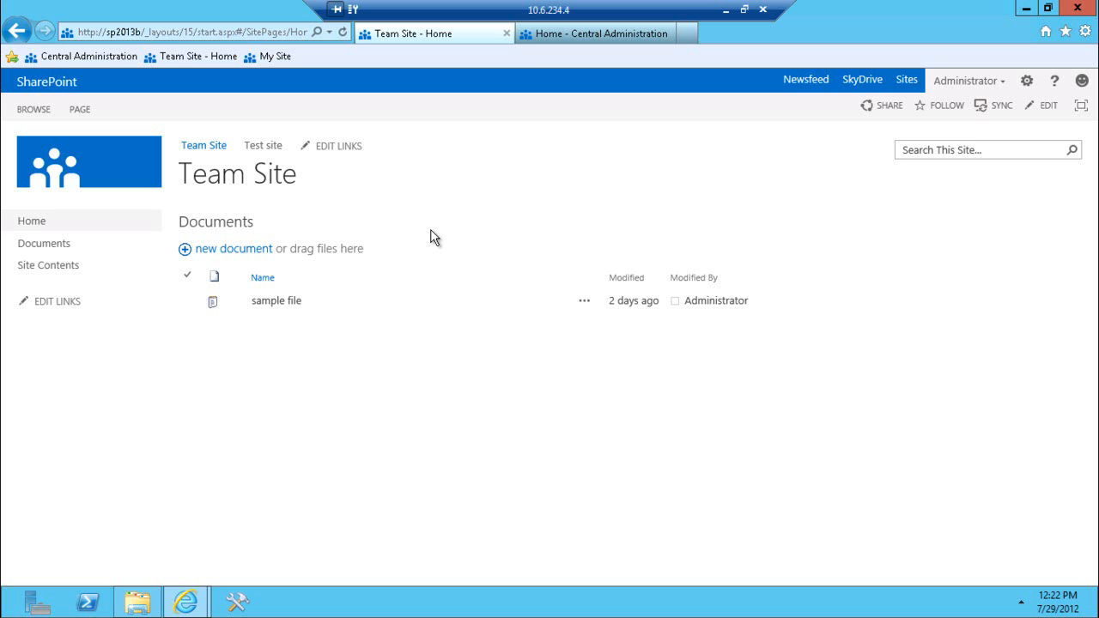
mouse_move(625, 34)
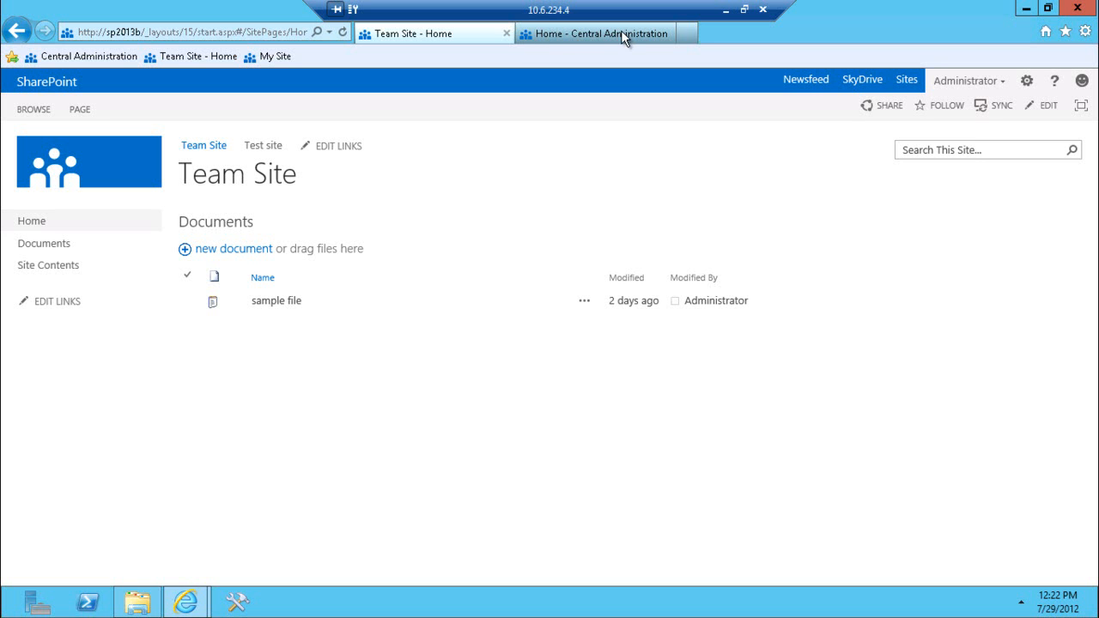
mouse_move(573, 49)
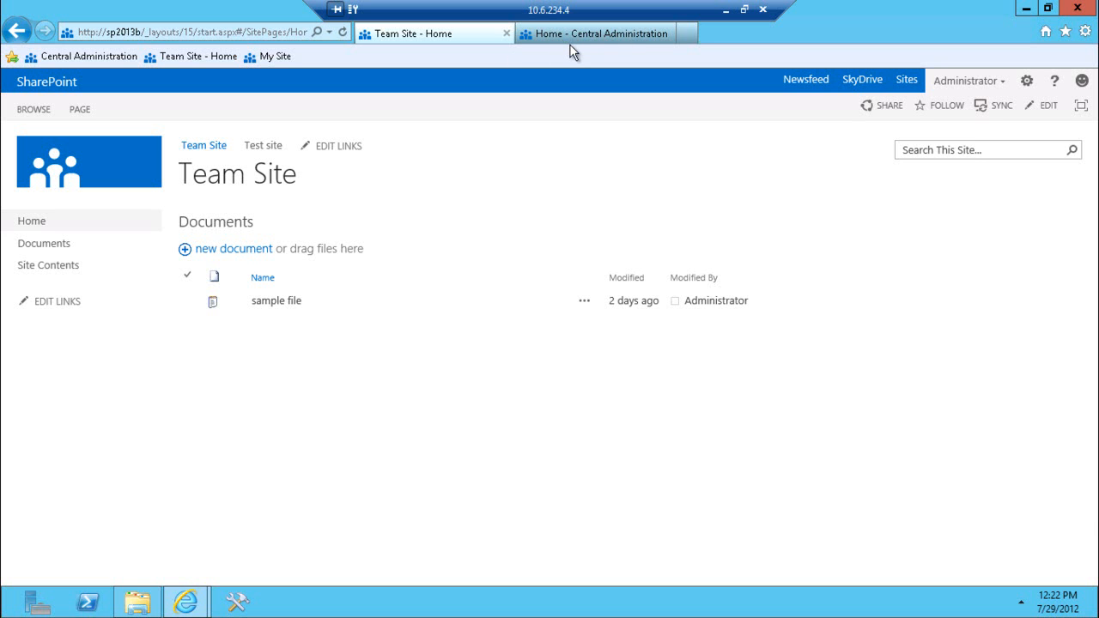
- Switch to the Central Administration home page from the browser tab bar
click(597, 34)
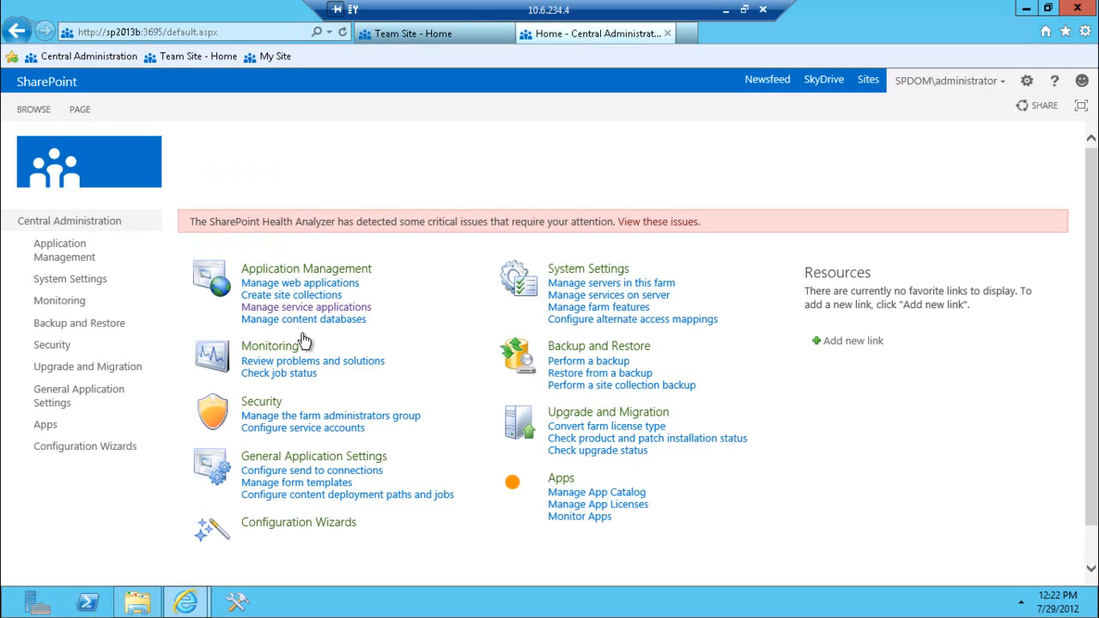
mouse_move(302, 317)
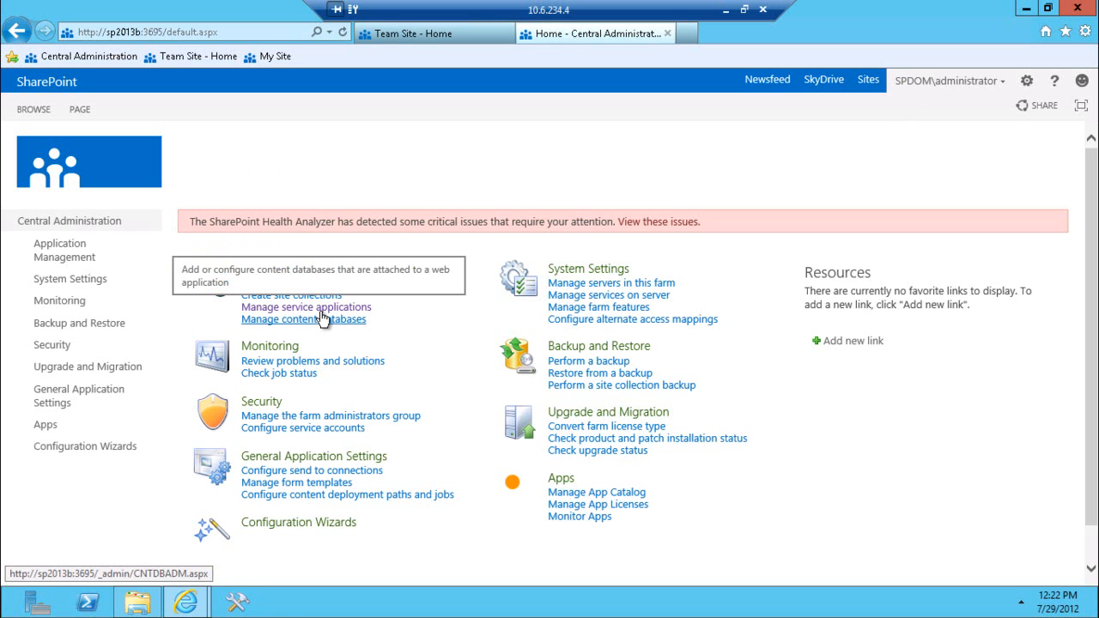
mouse_move(305, 306)
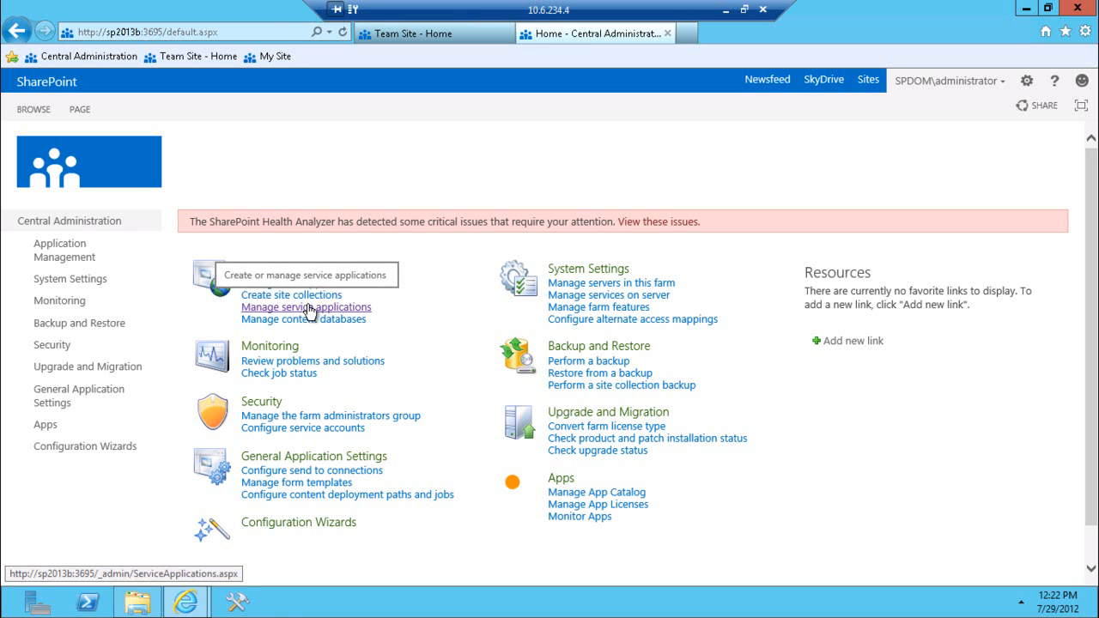
mouse_move(306, 312)
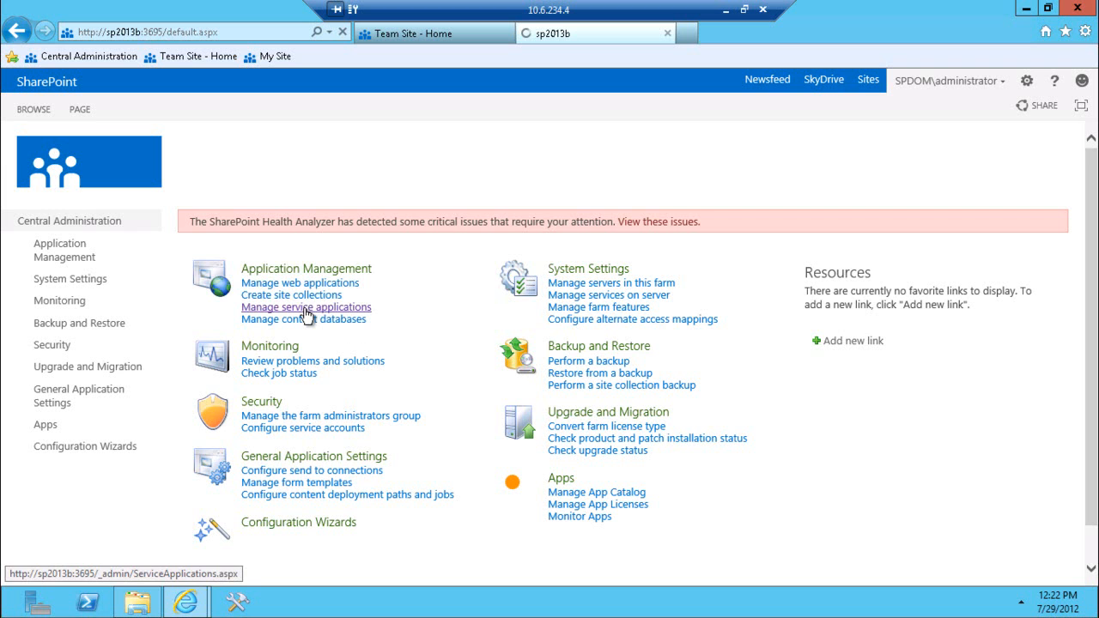
- Go to Manage service applications under Application Management
click(306, 306)
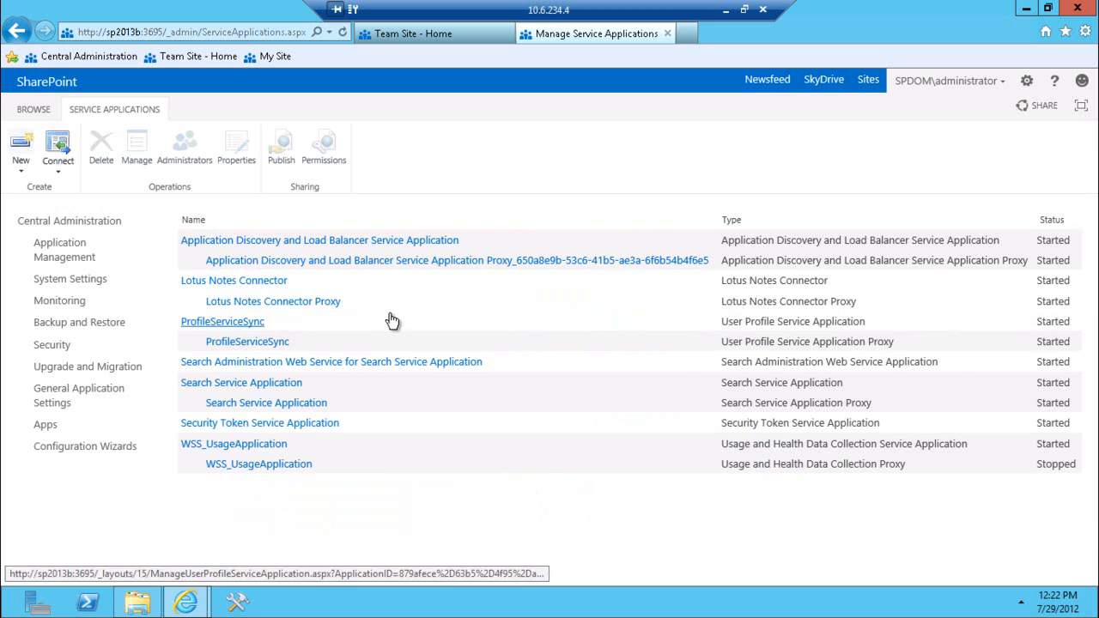
mouse_move(696, 333)
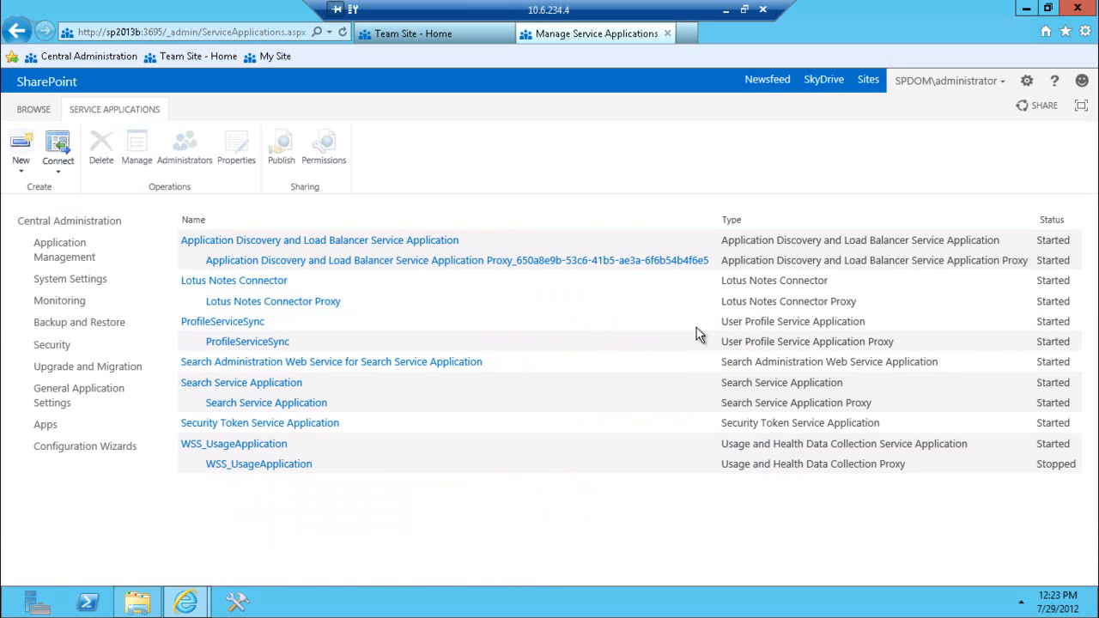
mouse_move(221, 330)
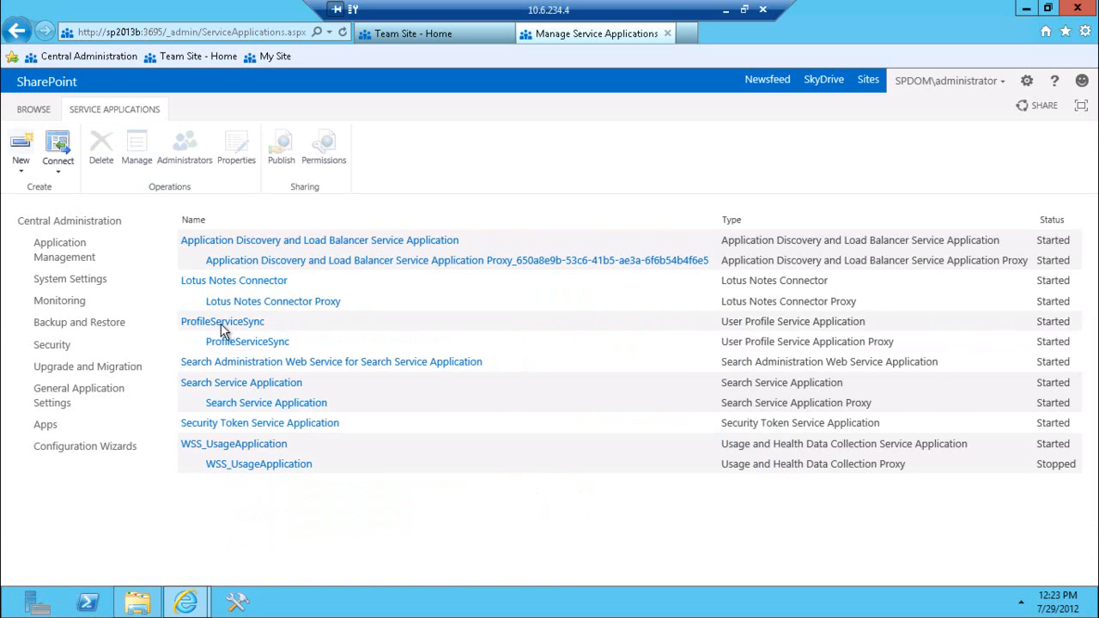
- Go to the Manage Profile Service page for the ProfileServiceSync application
click(222, 321)
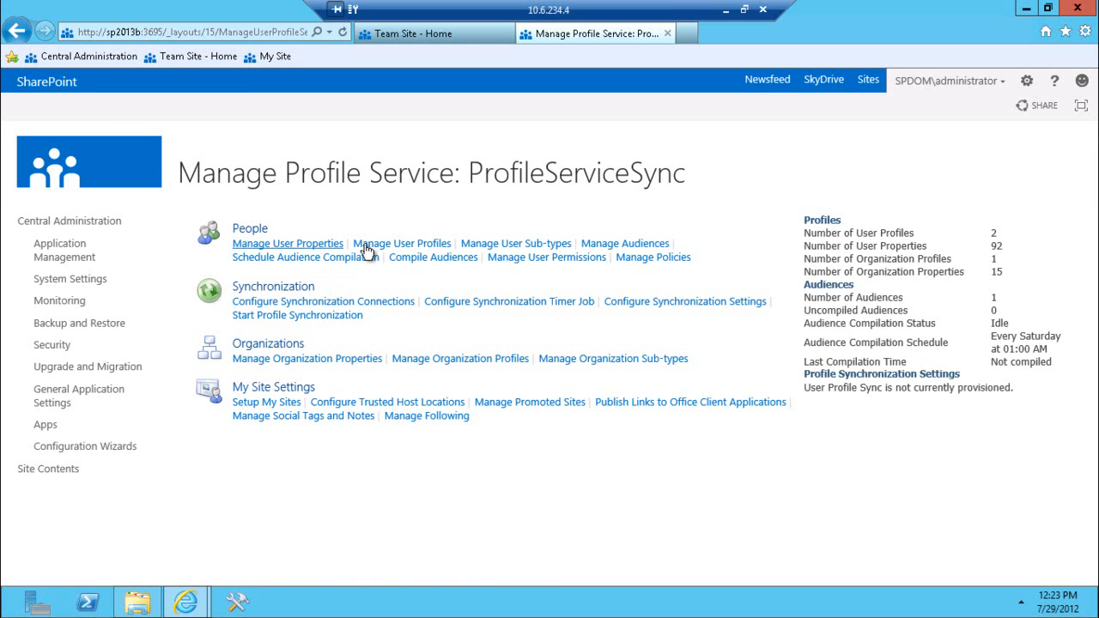
mouse_move(315, 283)
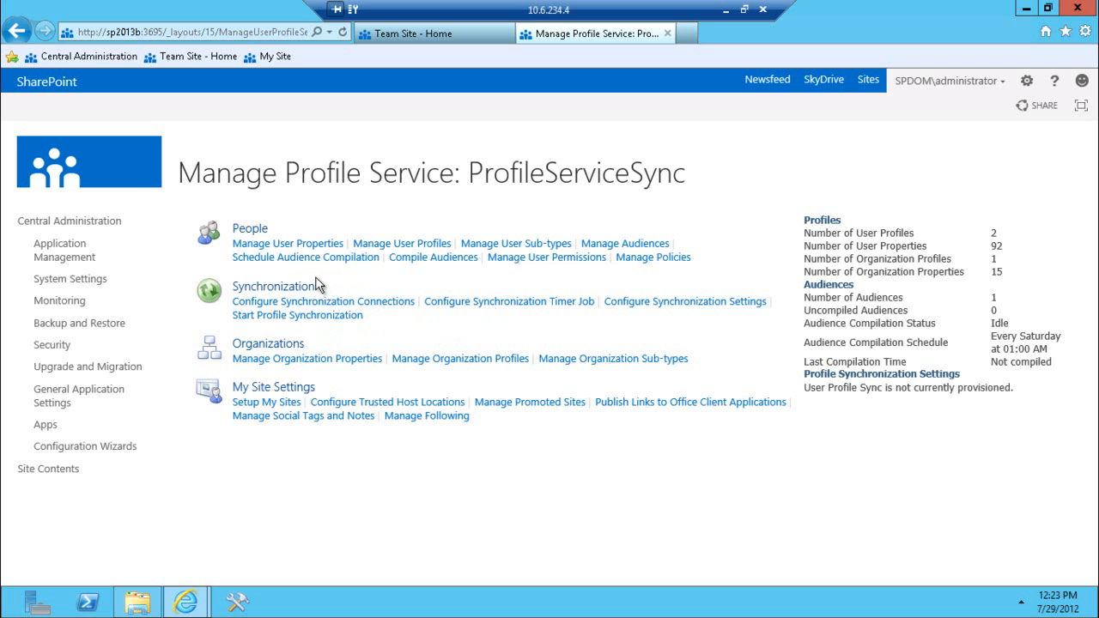
mouse_move(402, 243)
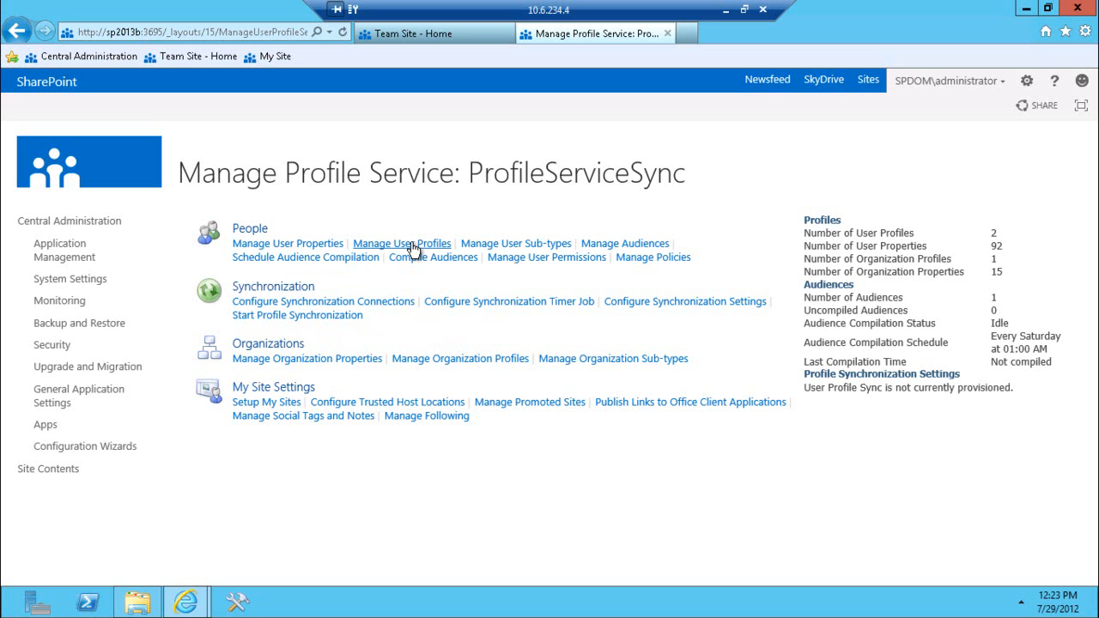
mouse_move(306, 388)
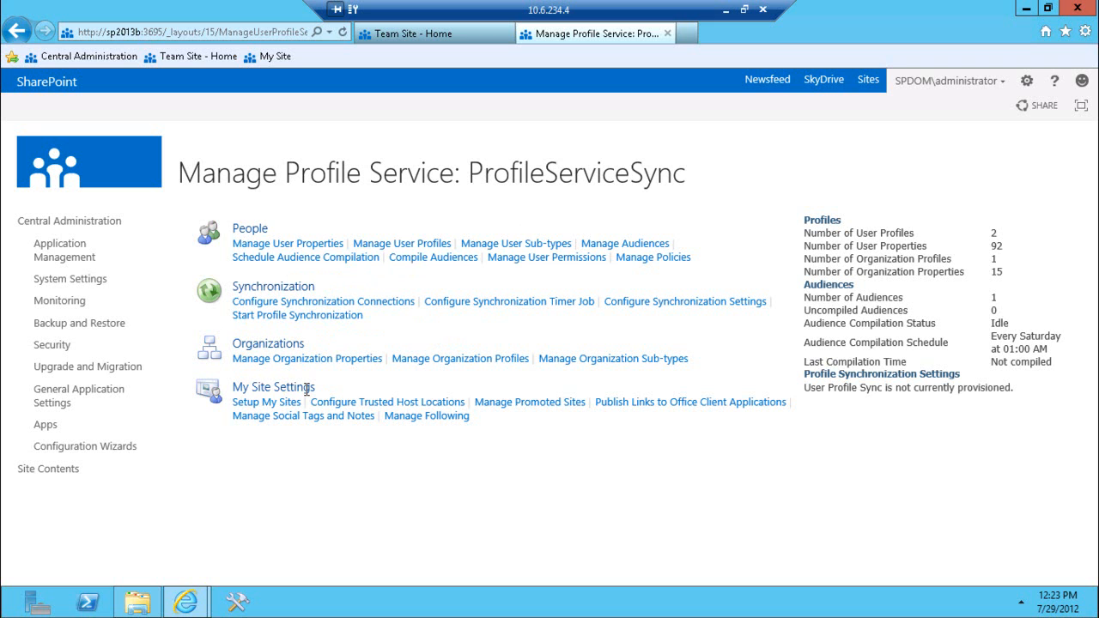
mouse_move(425, 415)
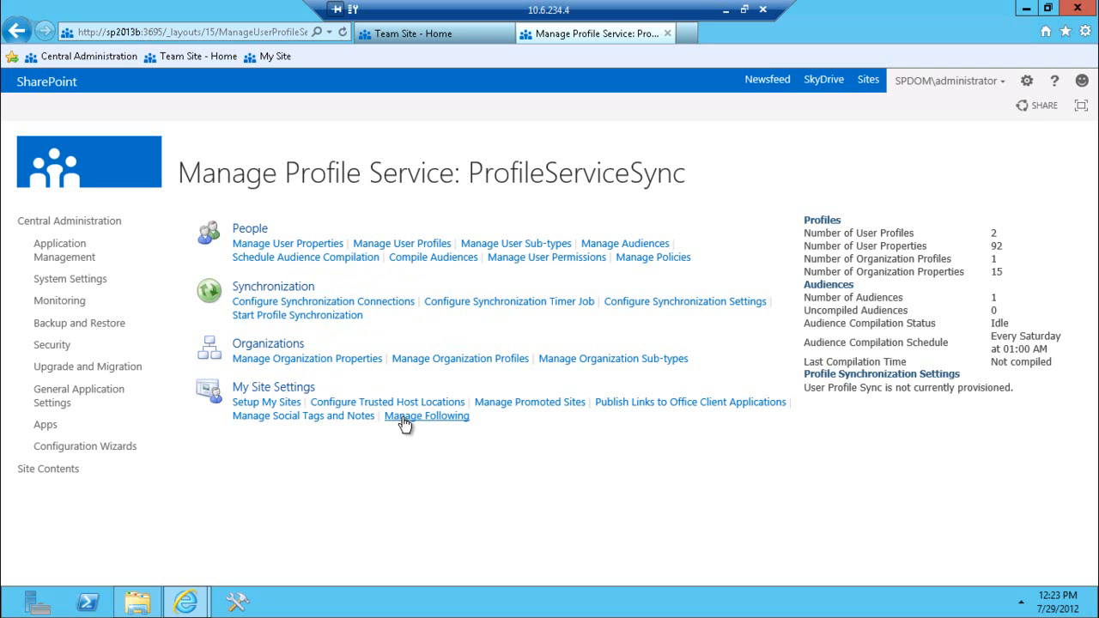
mouse_move(385, 172)
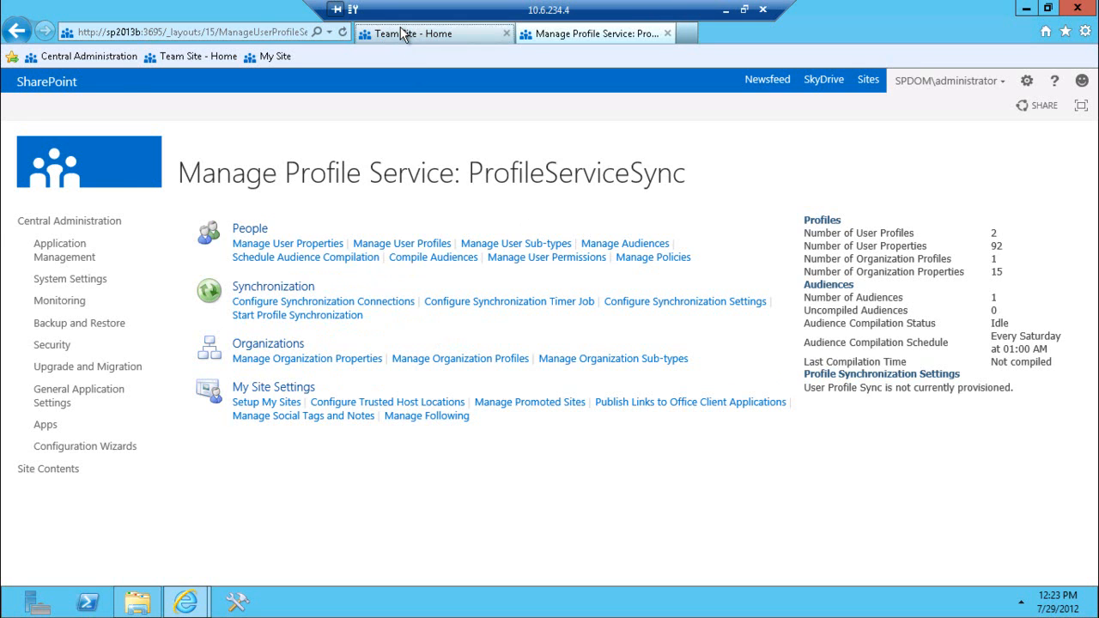
- Return to the Team Site home page showing the Documents library with sample file
click(412, 32)
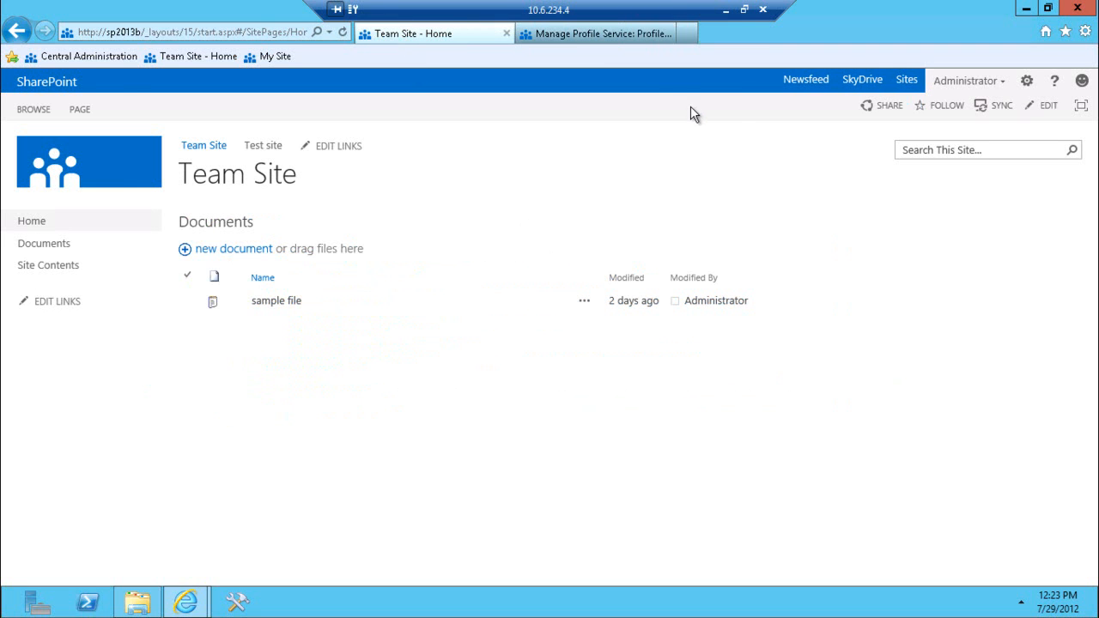
mouse_move(598, 302)
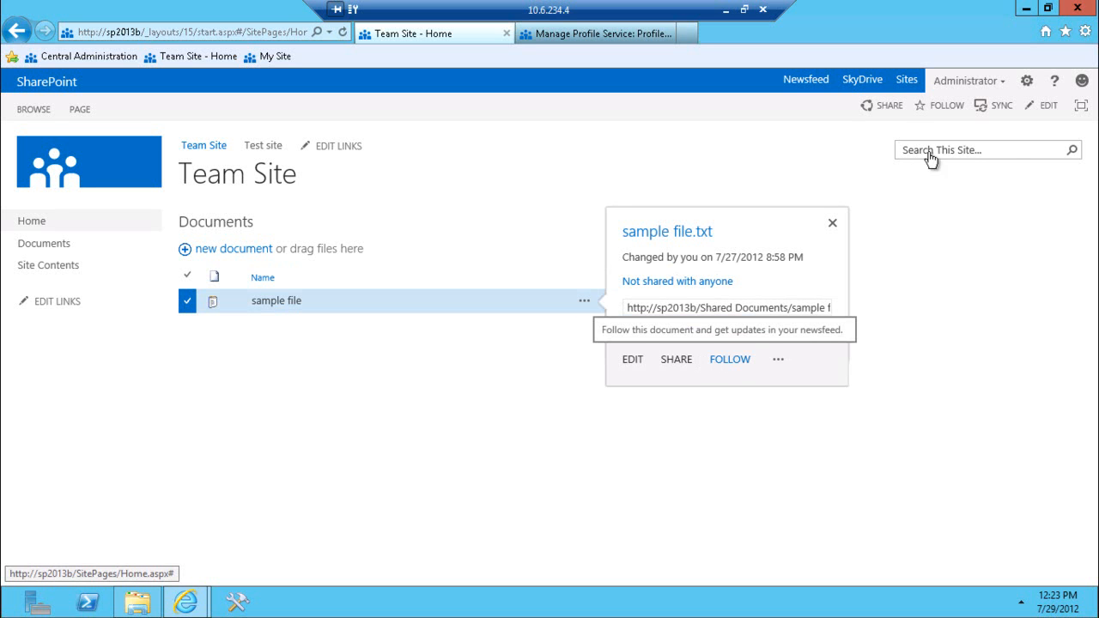
mouse_move(948, 105)
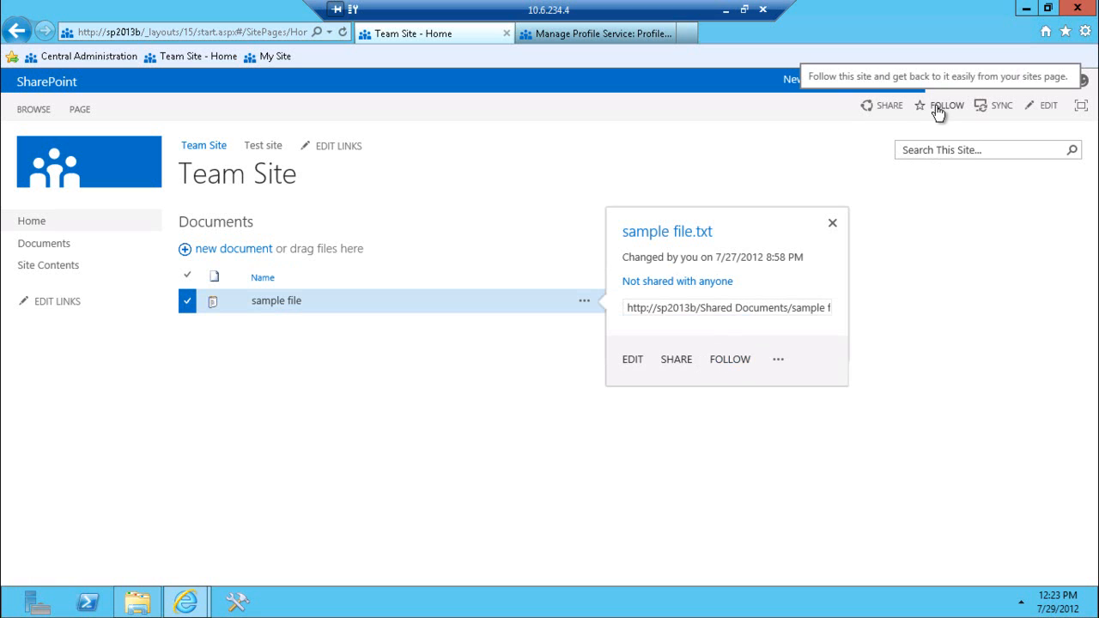
mouse_move(741, 358)
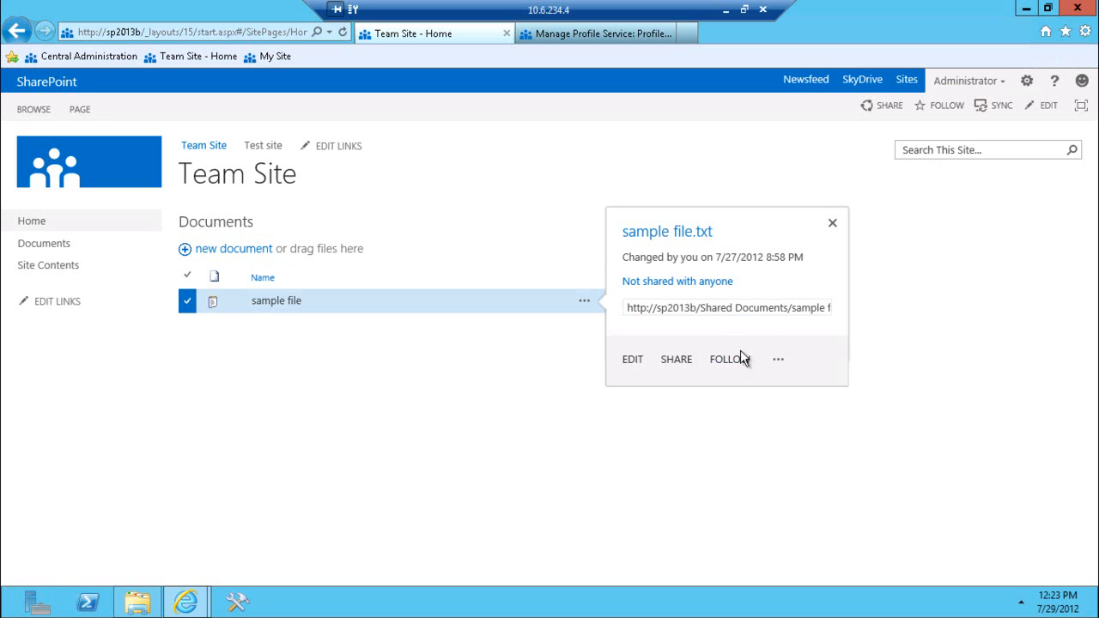
mouse_move(729, 359)
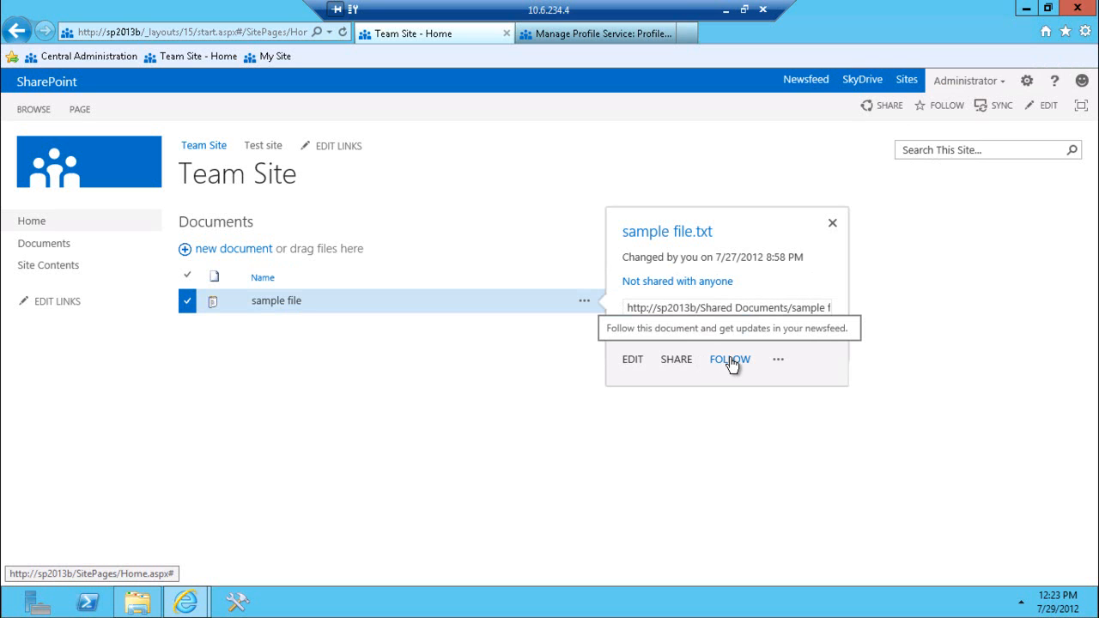
- Follow sample file.txt and view the technical details of the couldn't-follow error
click(728, 359)
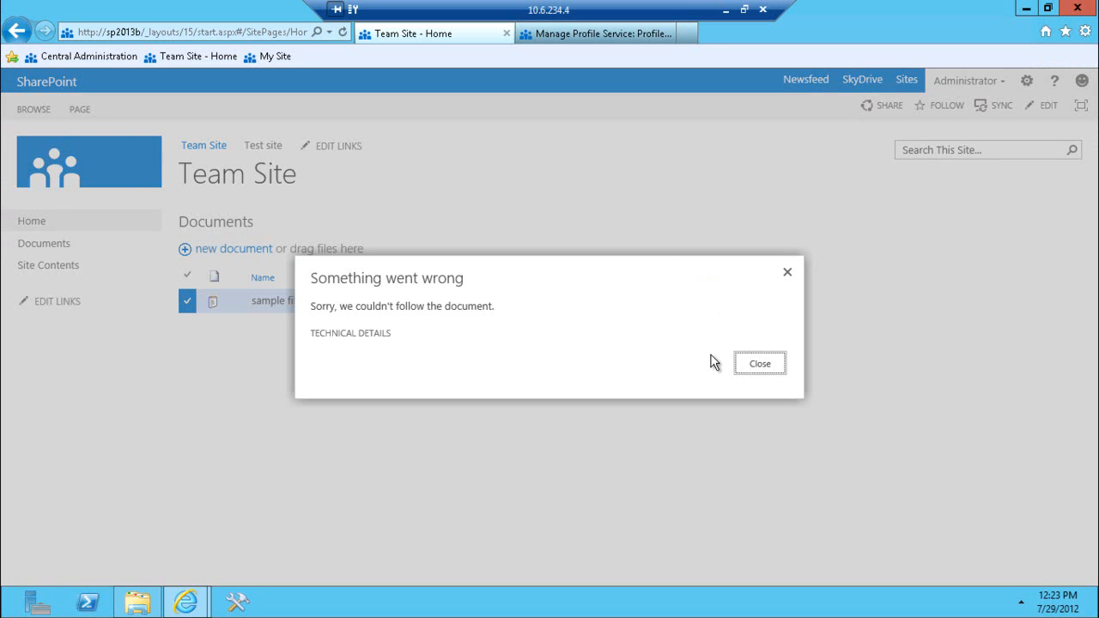
mouse_move(350, 333)
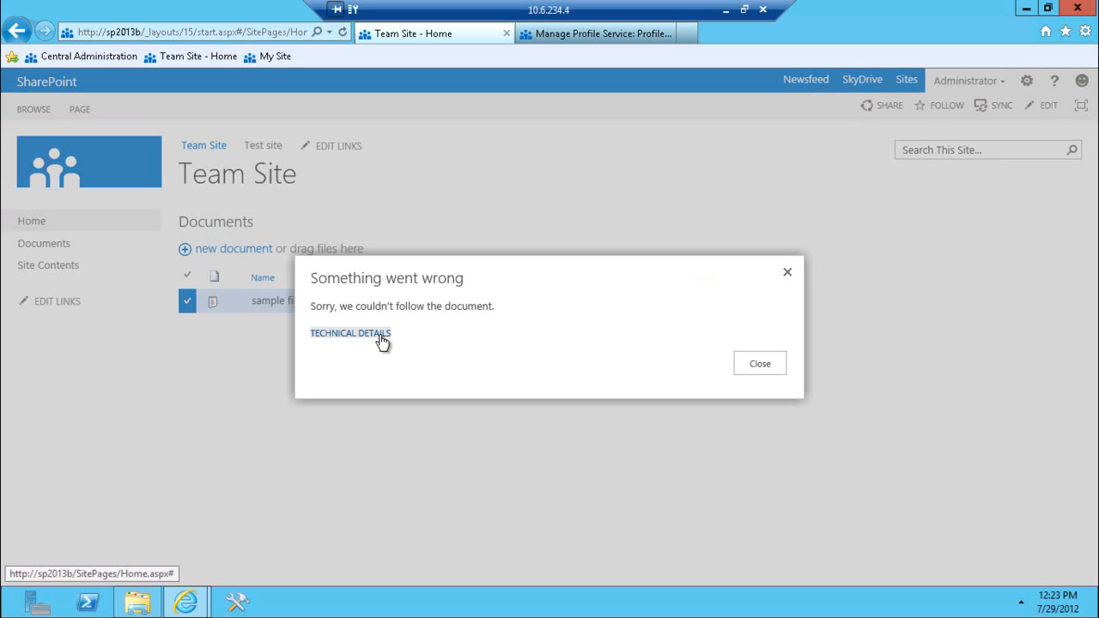
click(758, 364)
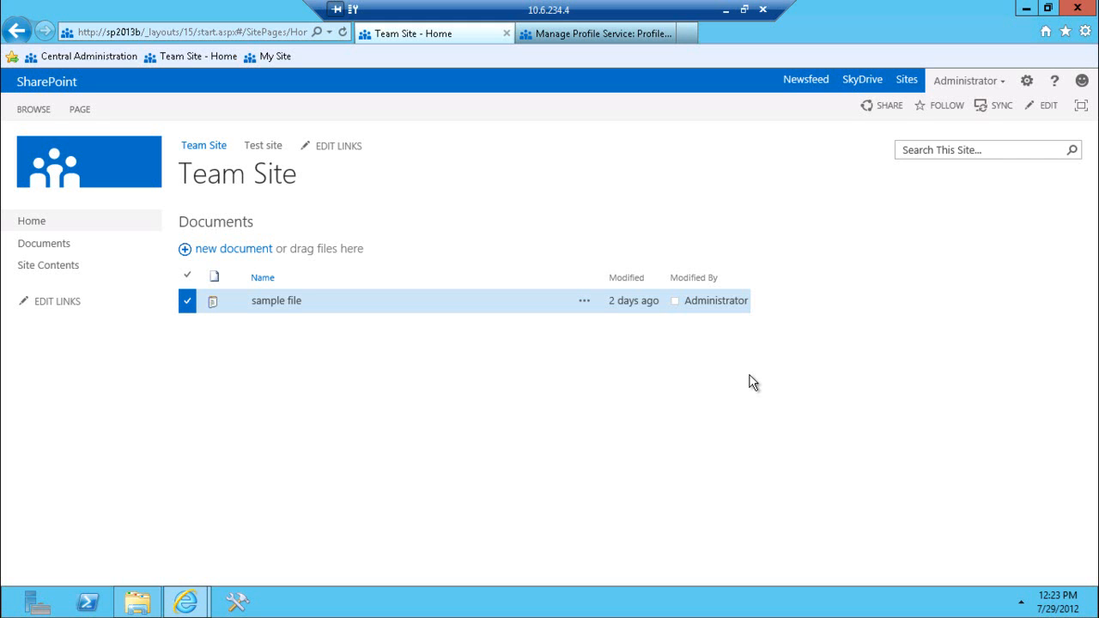
mouse_move(584, 306)
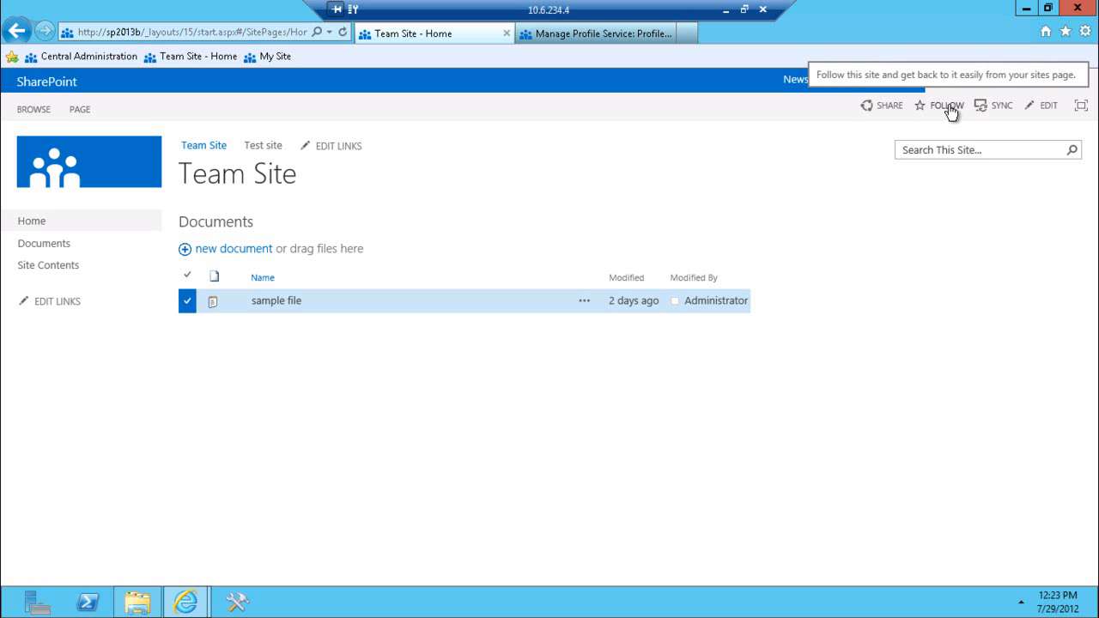
mouse_move(944, 113)
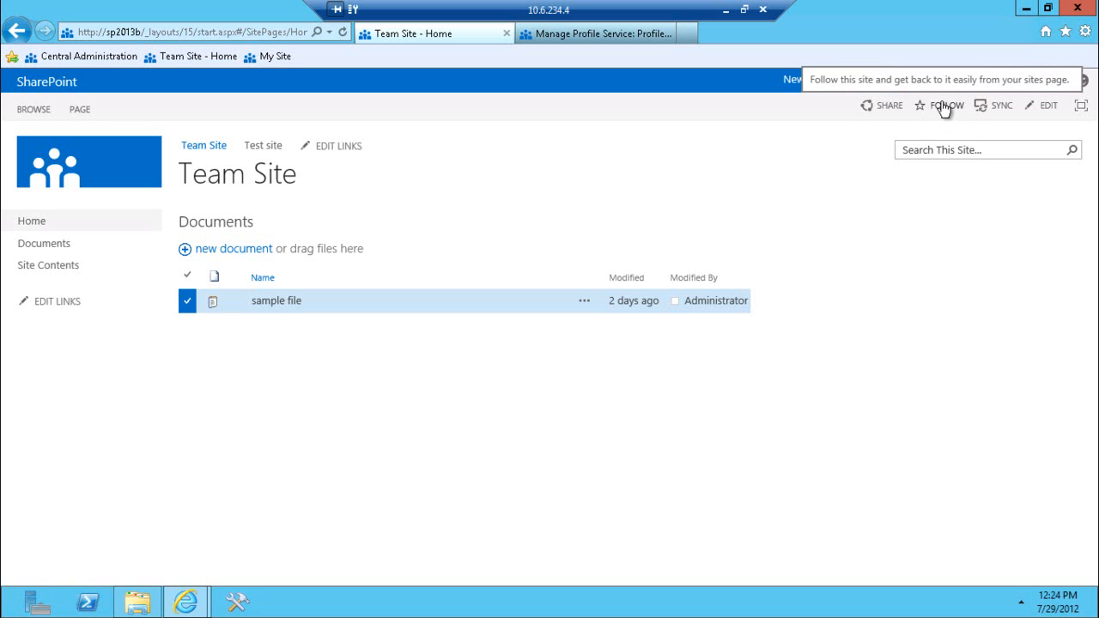
mouse_move(869, 132)
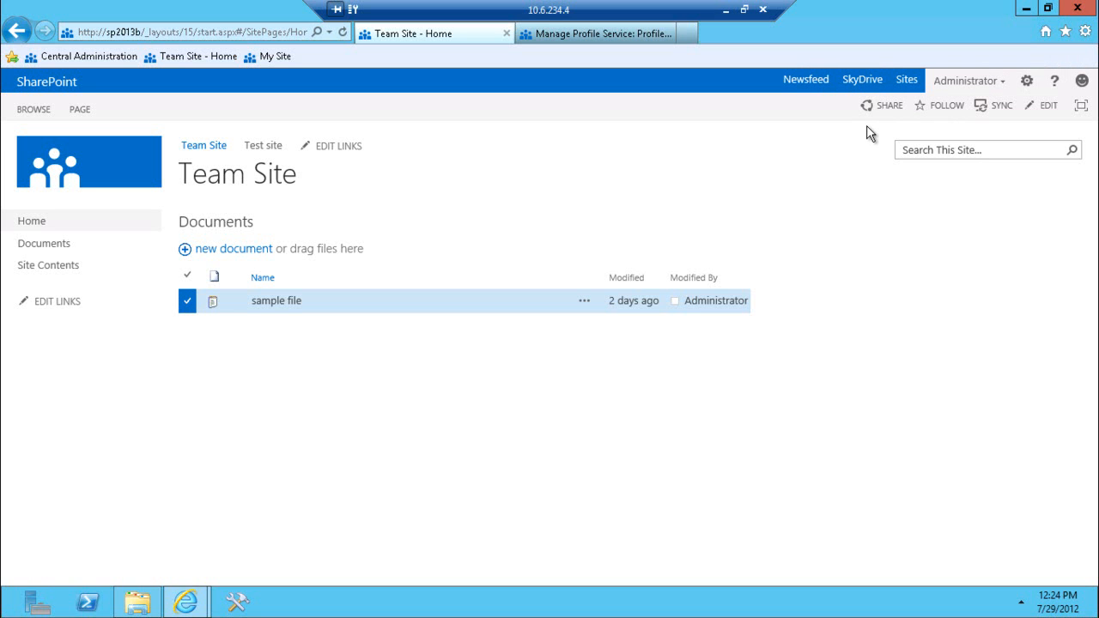
mouse_move(805, 79)
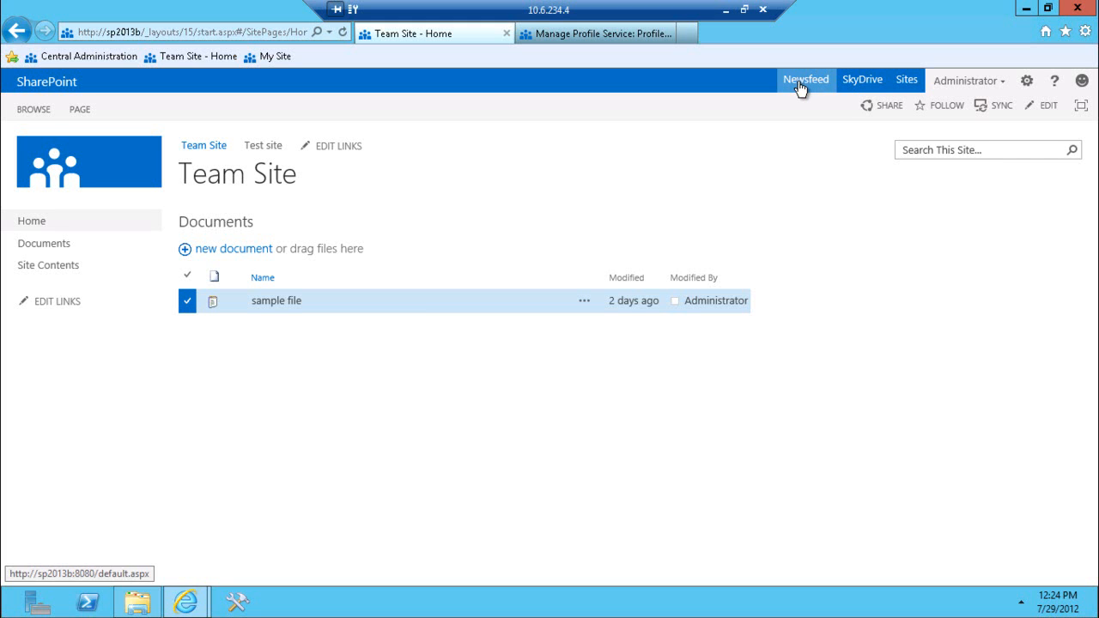
- Go to the personal Newsfeed showing Administrator's posts and zero followed people, documents, sites and tags
click(806, 79)
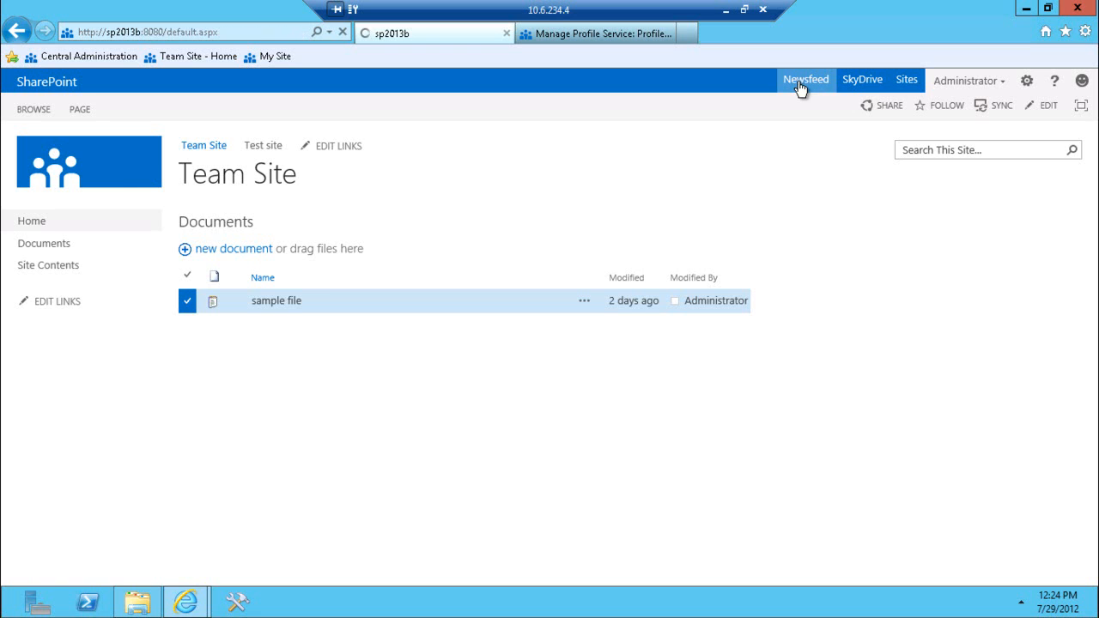
click(803, 79)
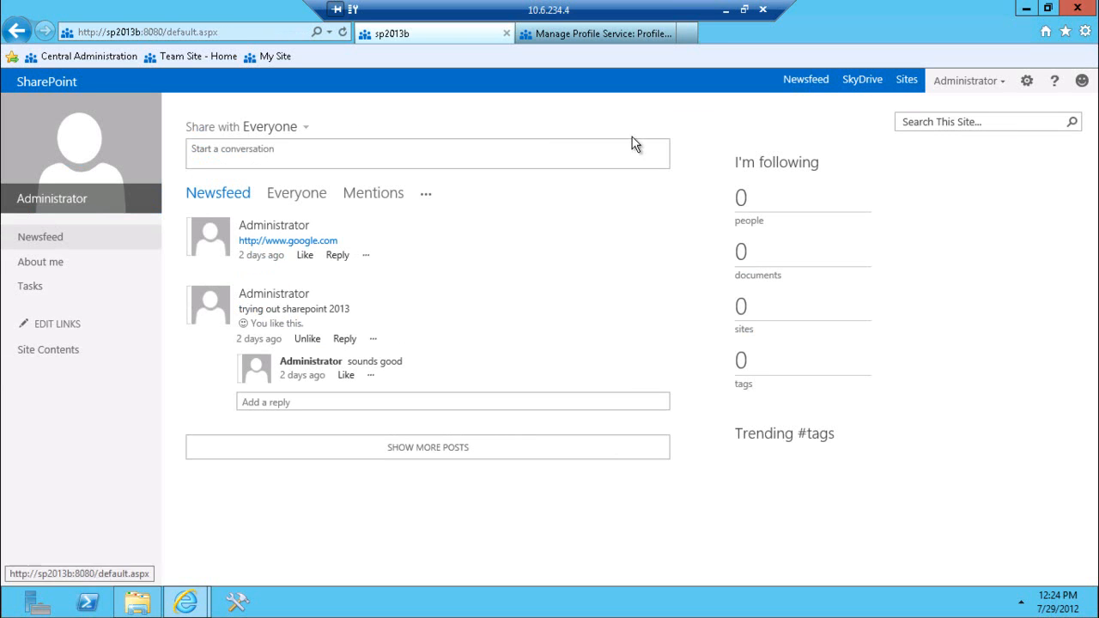
mouse_move(326, 257)
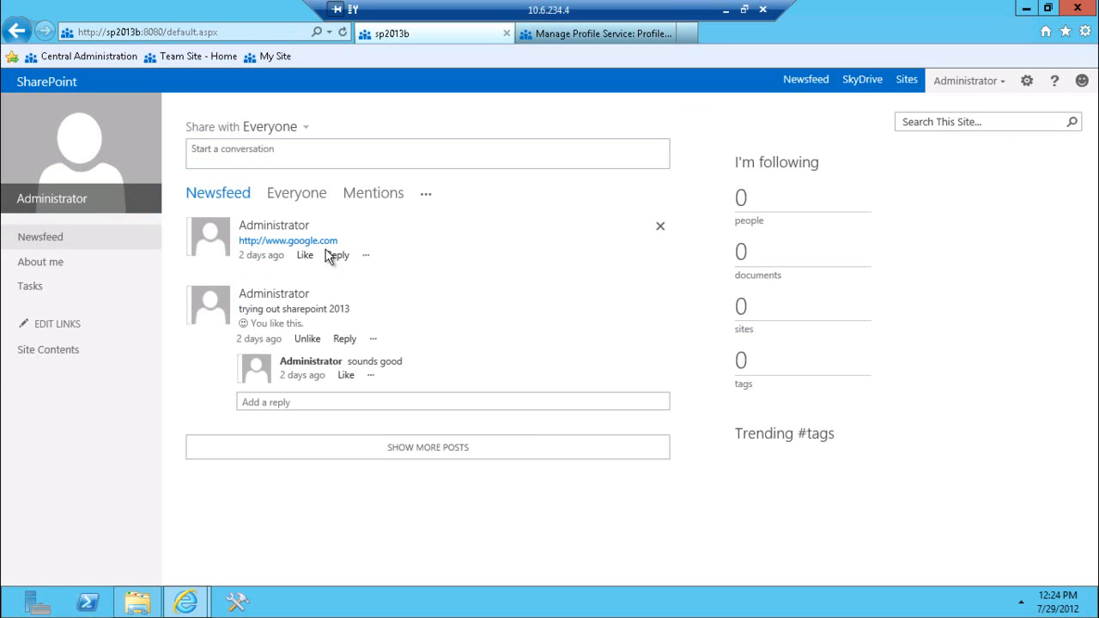
mouse_move(439, 177)
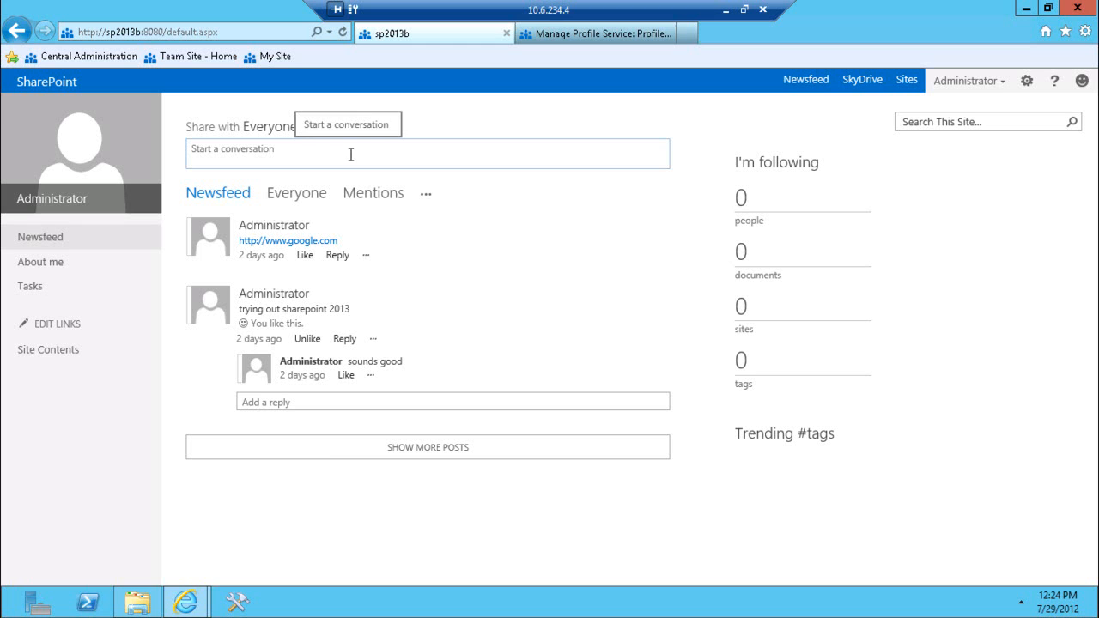
mouse_move(266, 336)
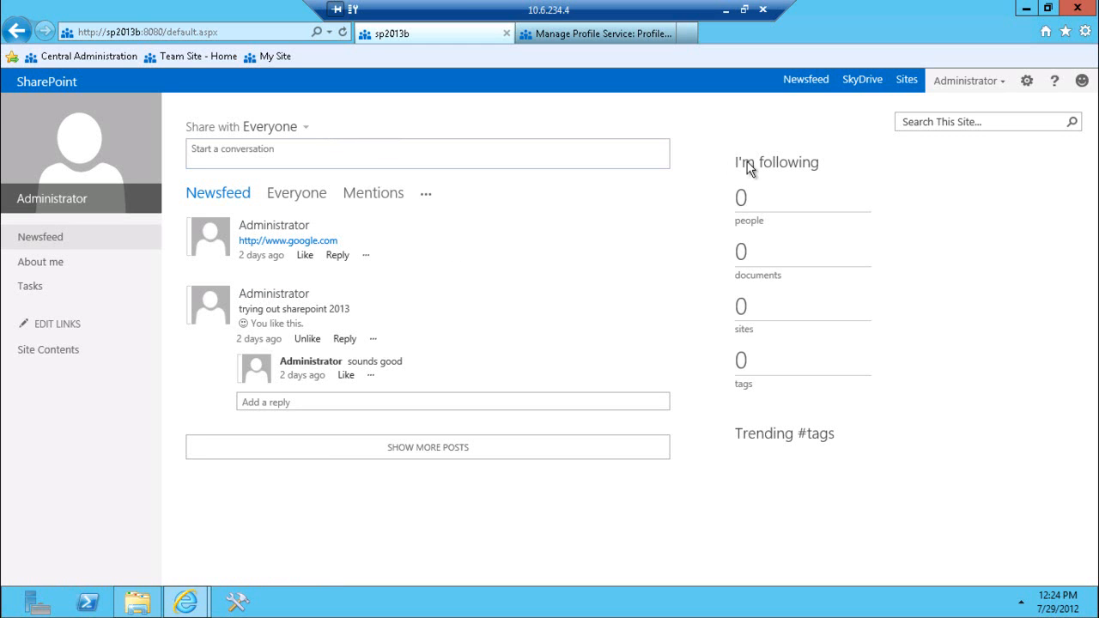
mouse_move(742, 306)
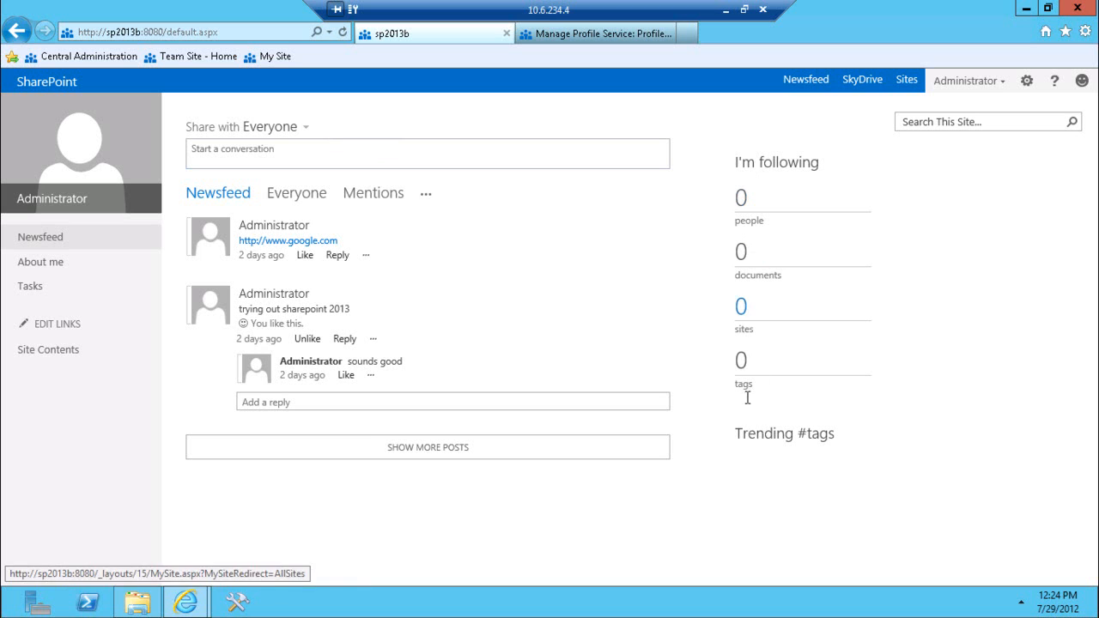
mouse_move(740, 309)
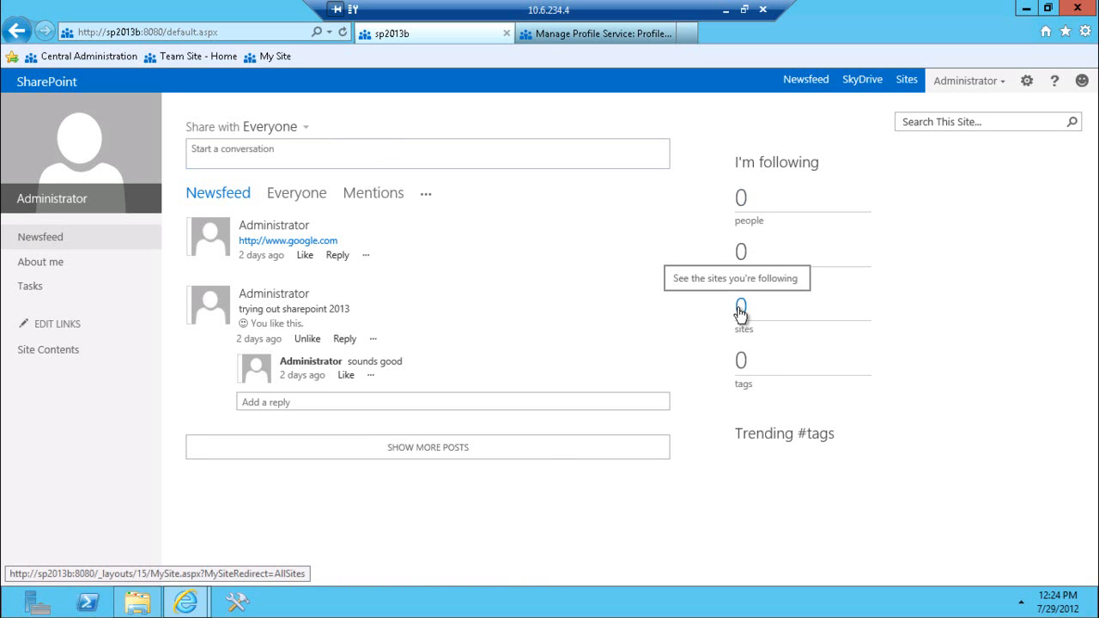
mouse_move(831, 169)
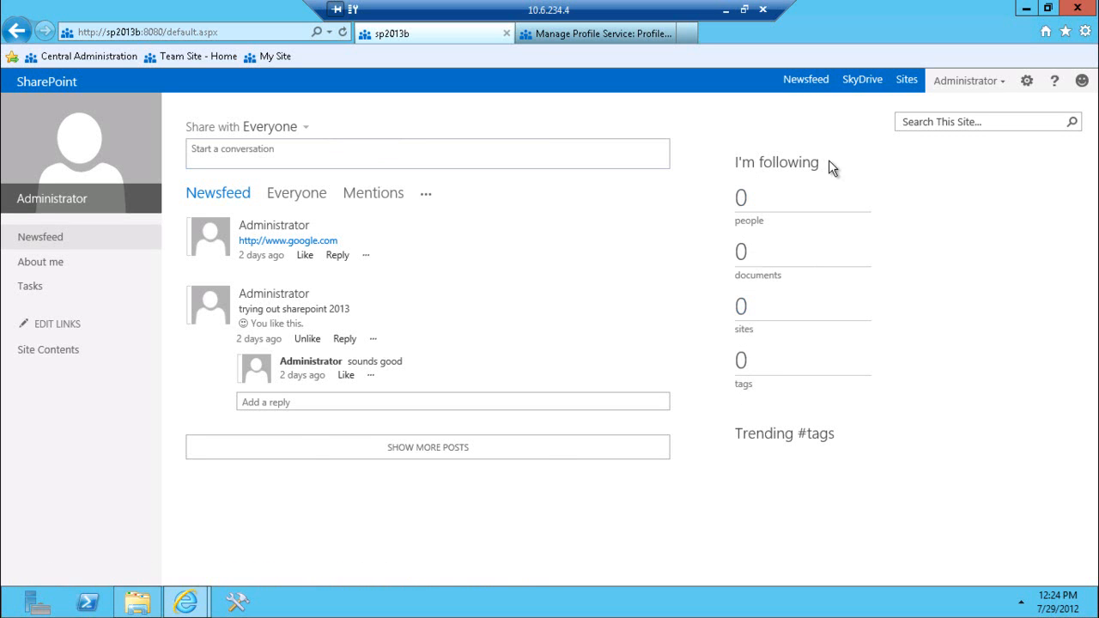
mouse_move(749, 214)
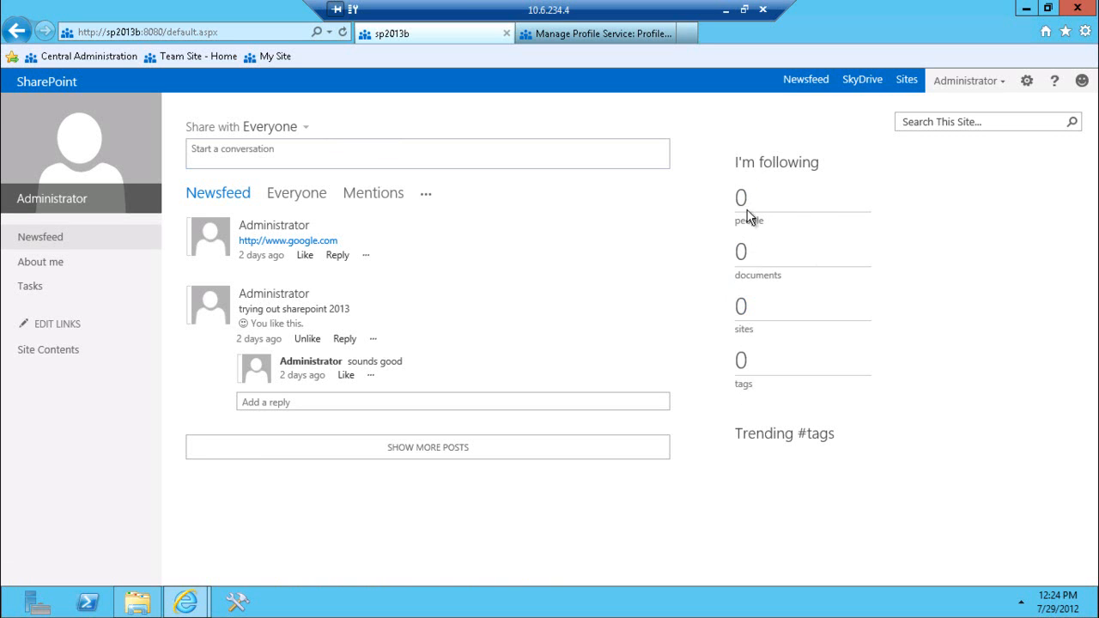
mouse_move(741, 203)
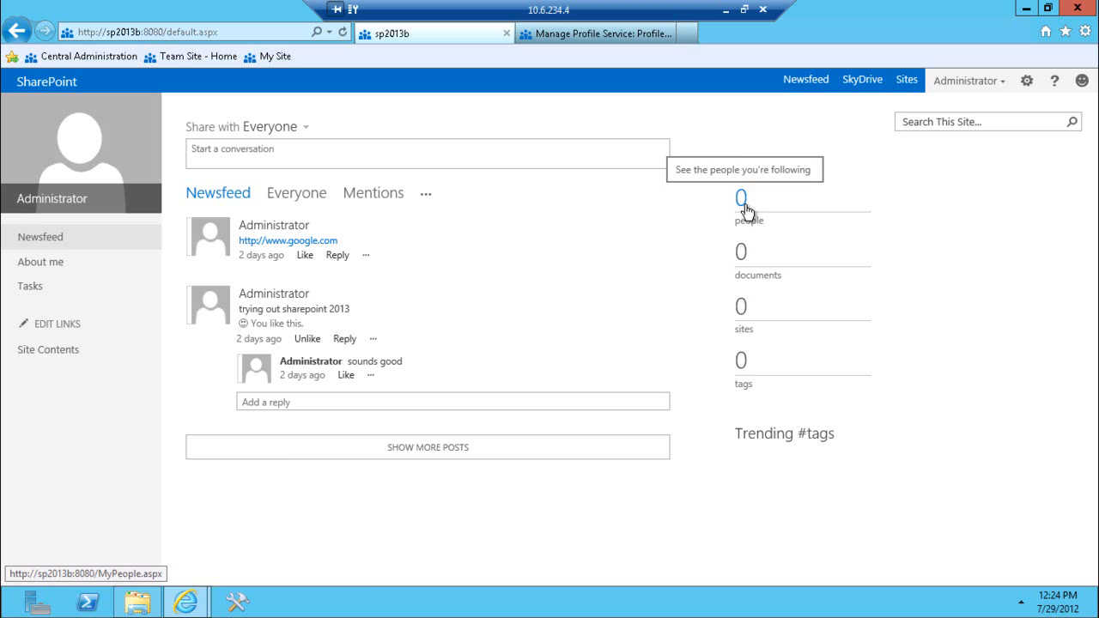
mouse_move(759, 295)
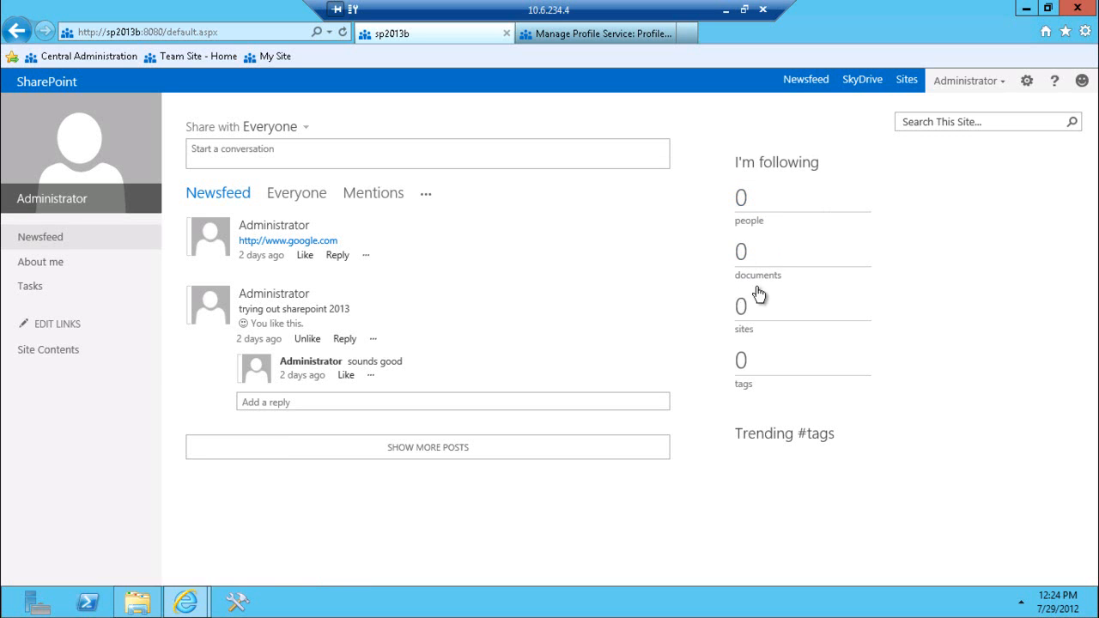
mouse_move(745, 330)
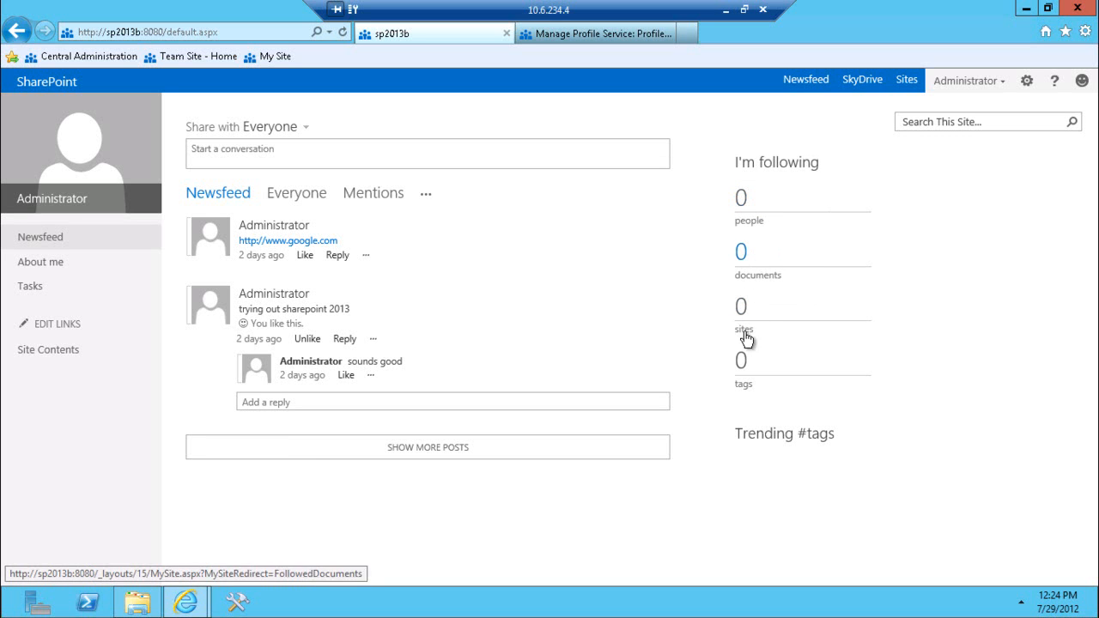
mouse_move(763, 247)
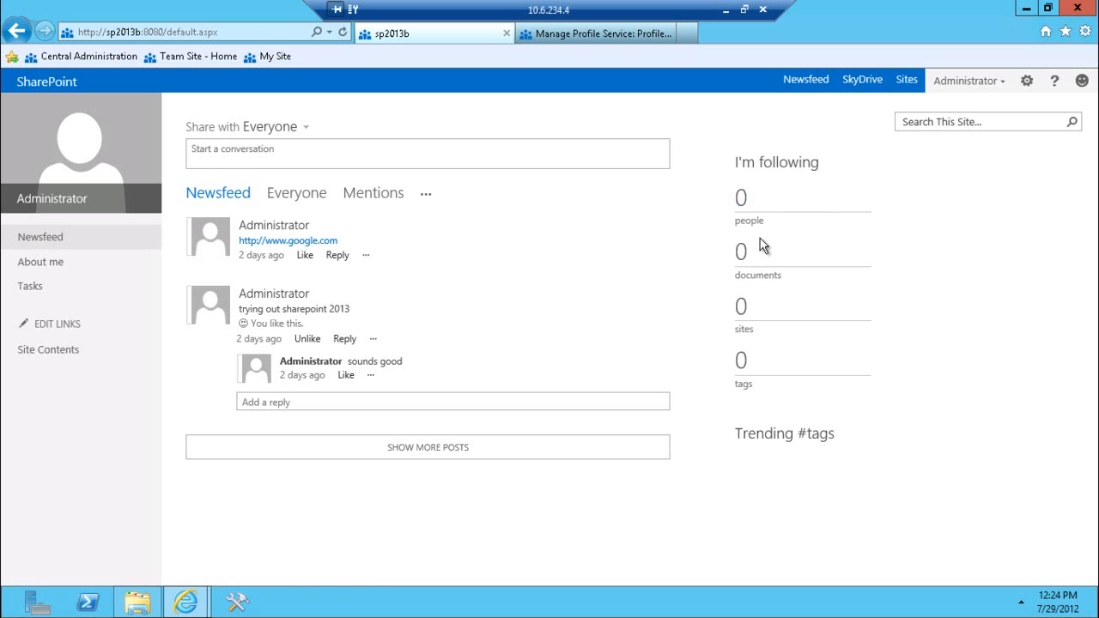
mouse_move(584, 77)
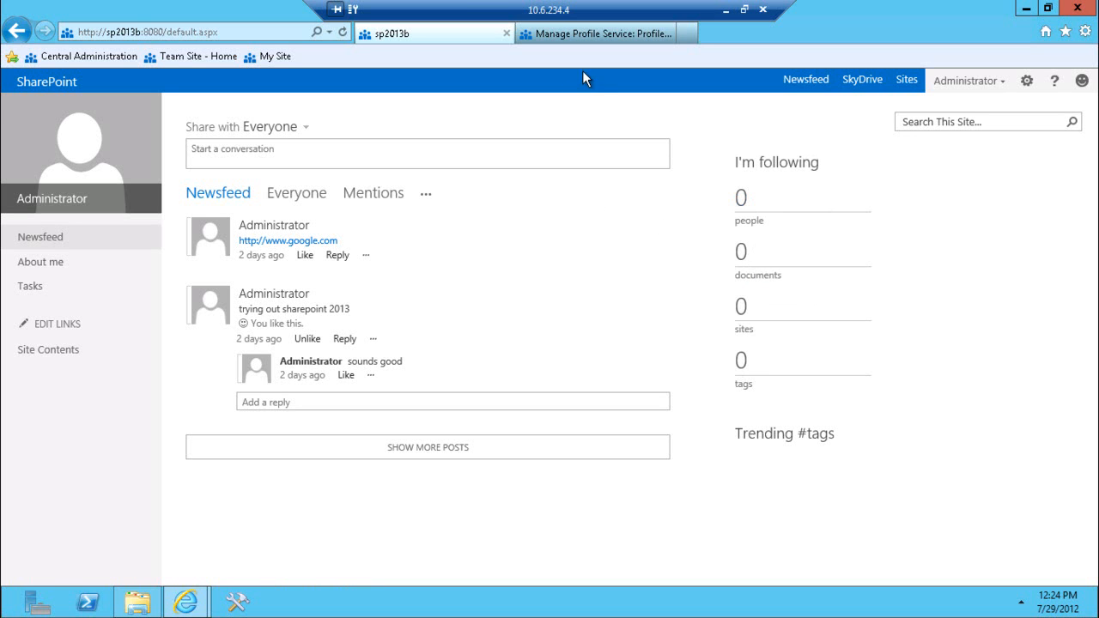
mouse_move(737, 288)
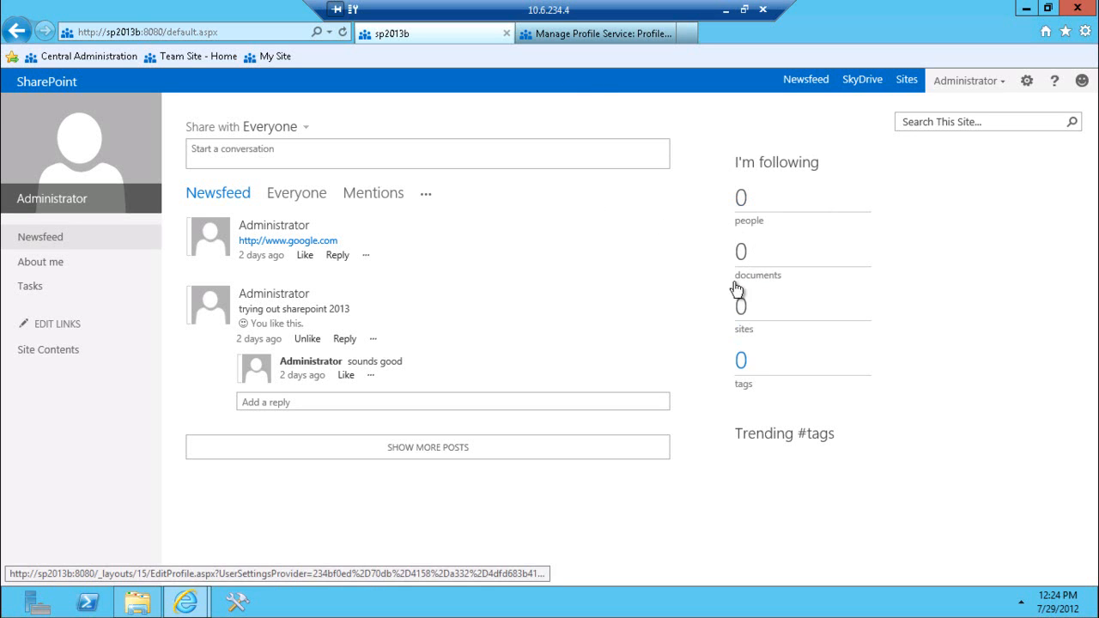
mouse_move(446, 261)
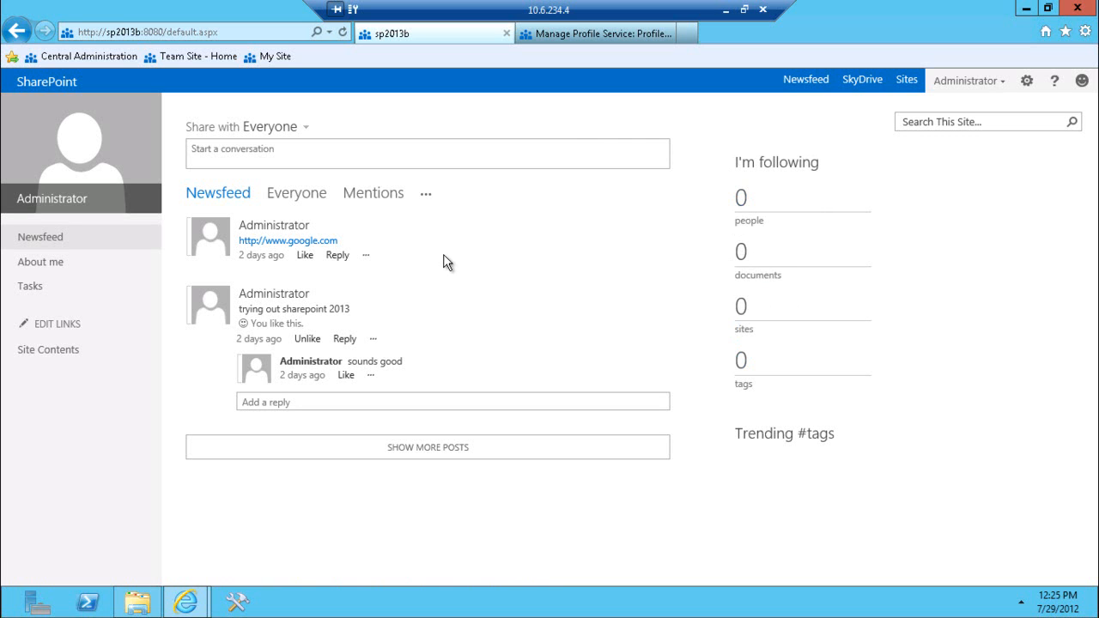
mouse_move(312, 261)
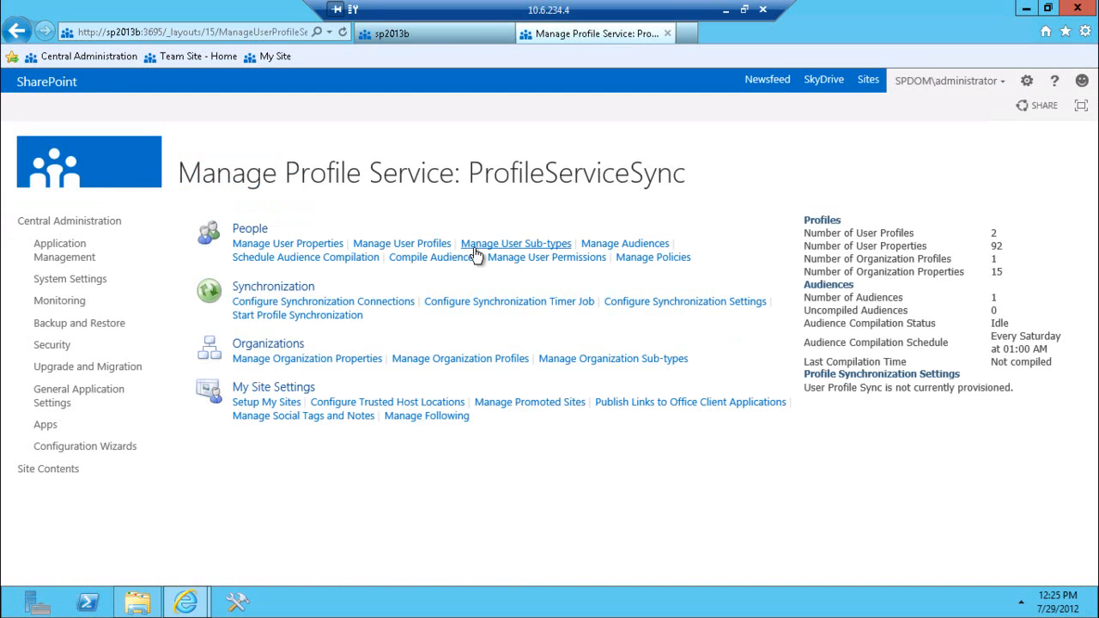
mouse_move(426, 416)
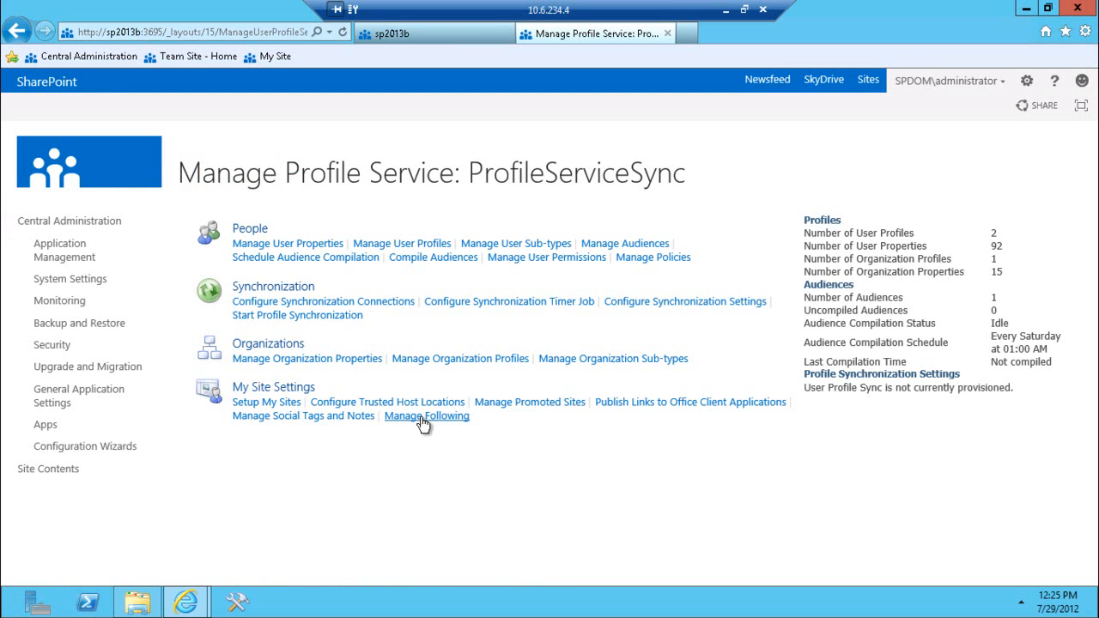
- Bring up Manage Following, capping followed people at 1000 and documents and sites at 500
click(426, 415)
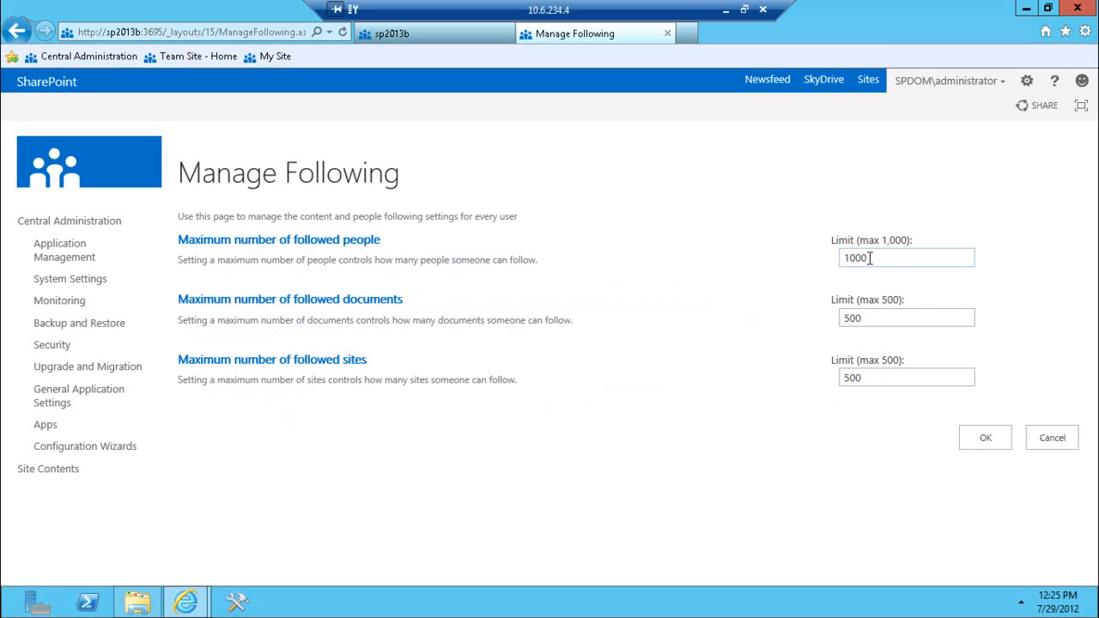
click(905, 318)
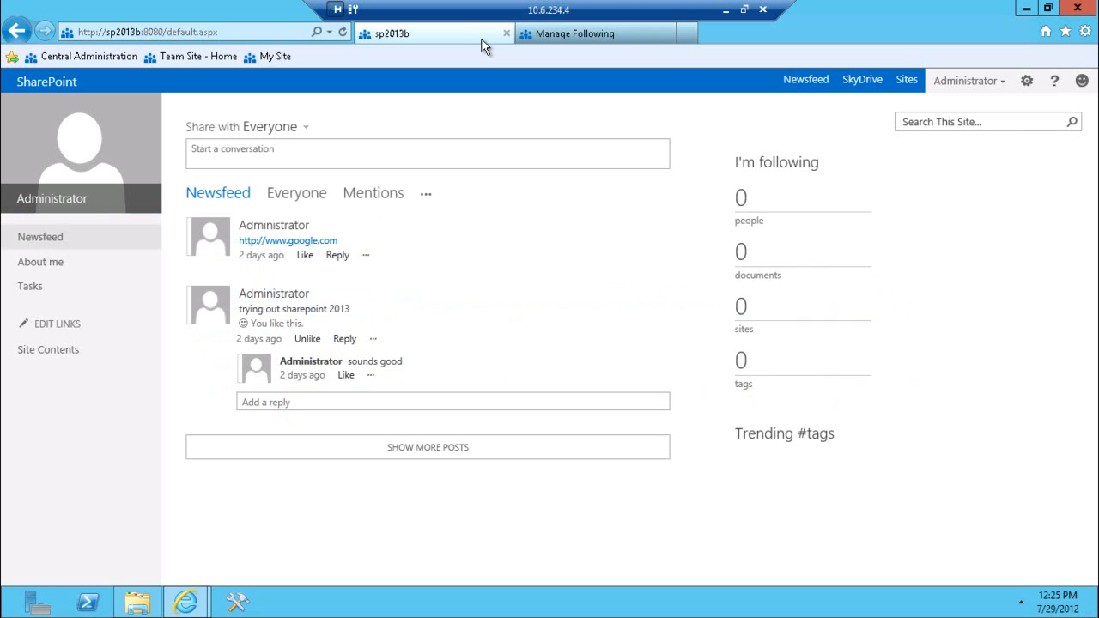
mouse_move(333, 237)
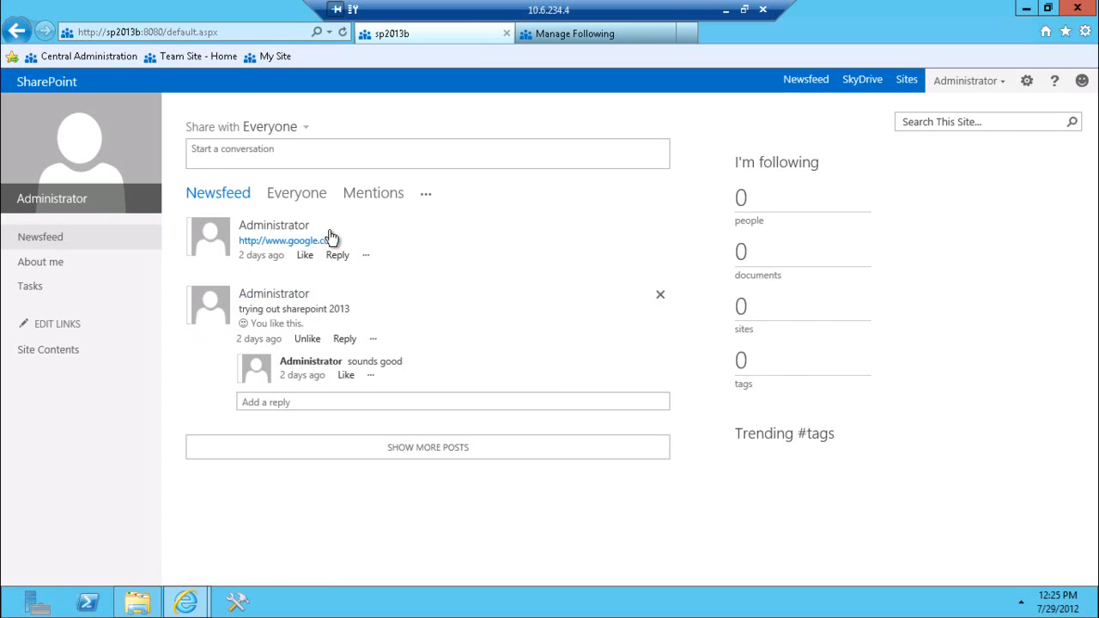
mouse_move(305, 221)
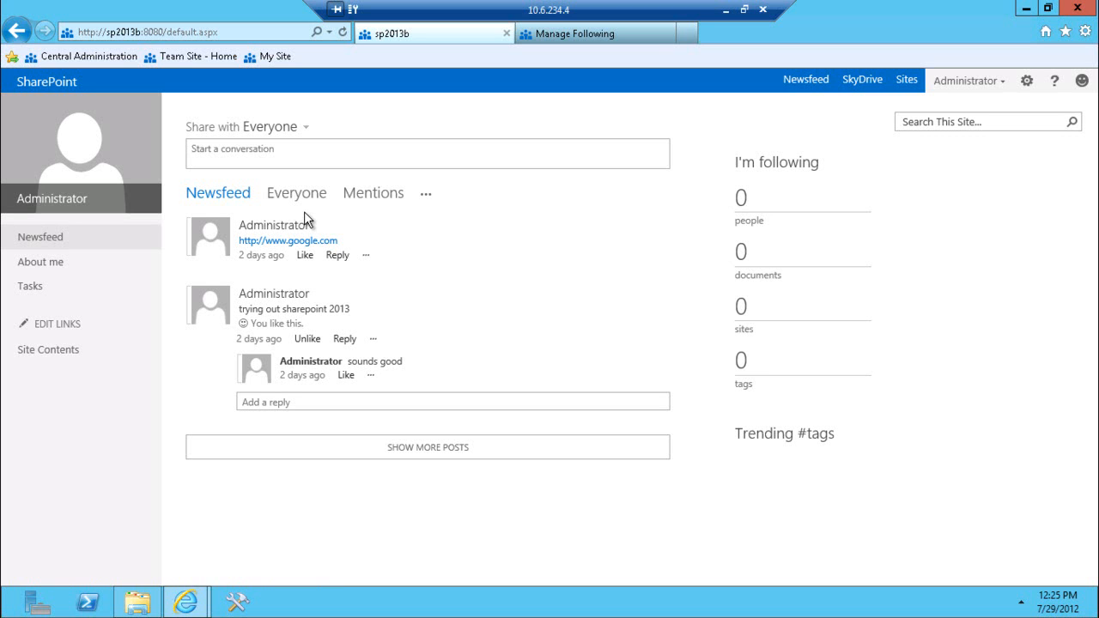
mouse_move(223, 197)
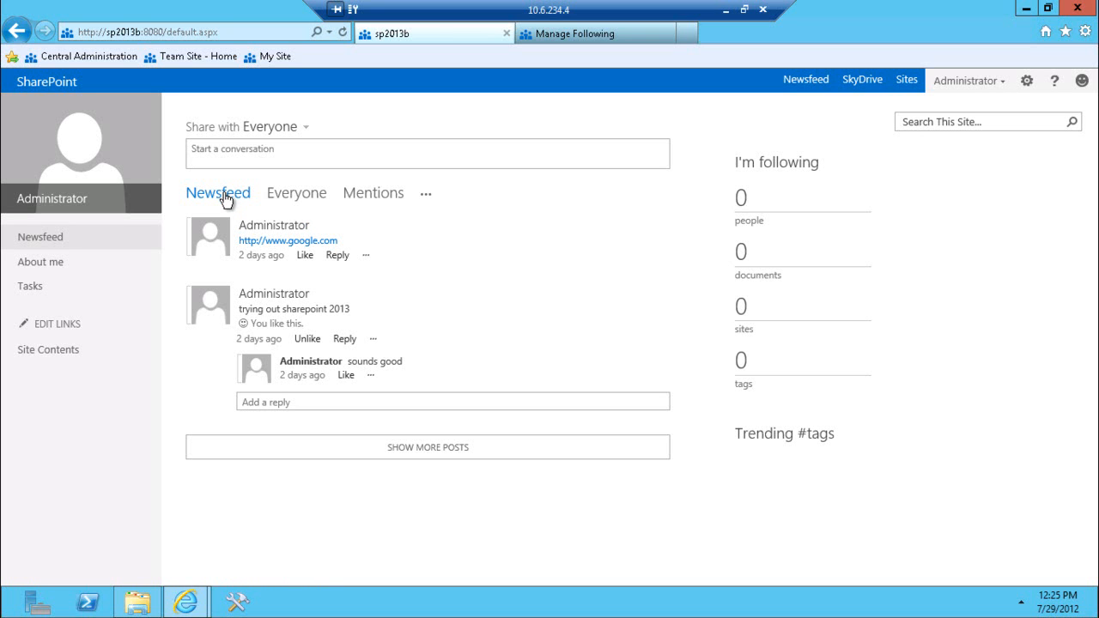
mouse_move(296, 193)
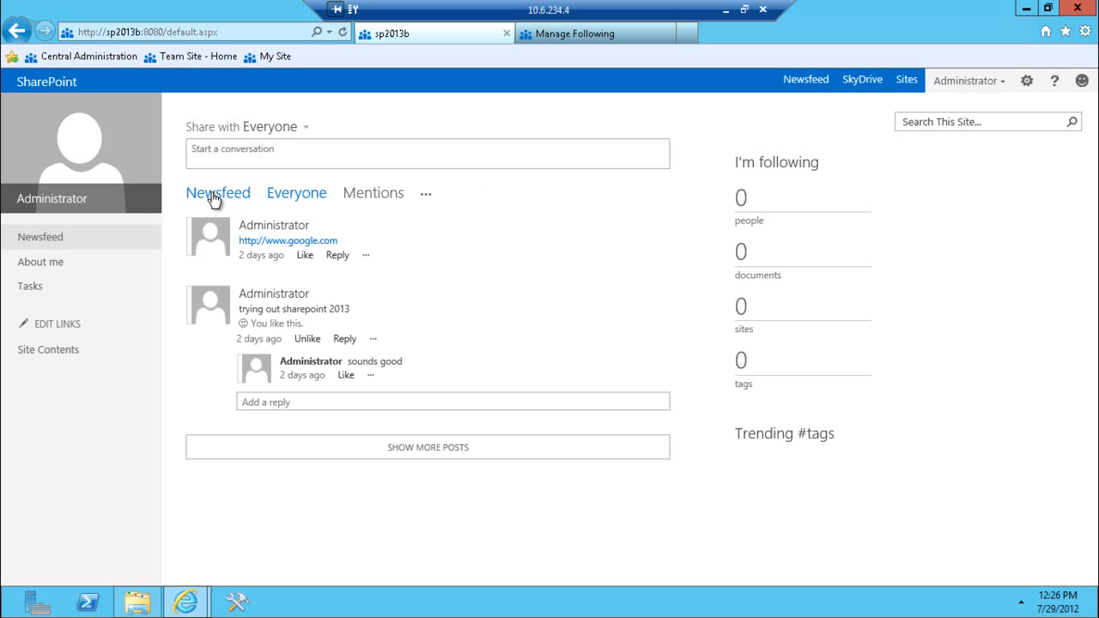
mouse_move(295, 192)
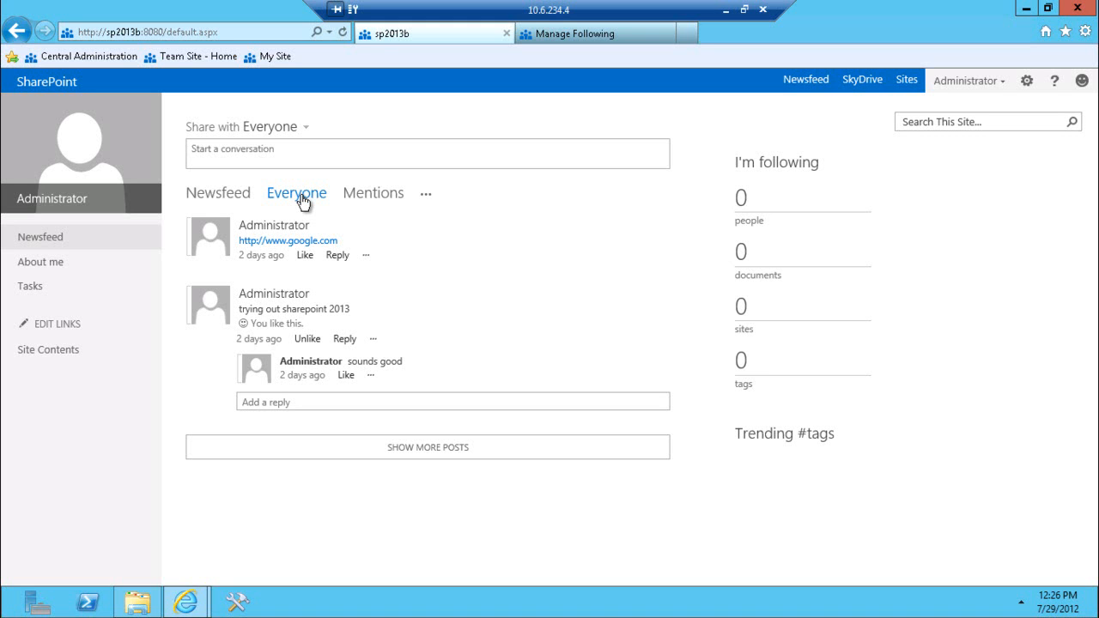
mouse_move(306, 254)
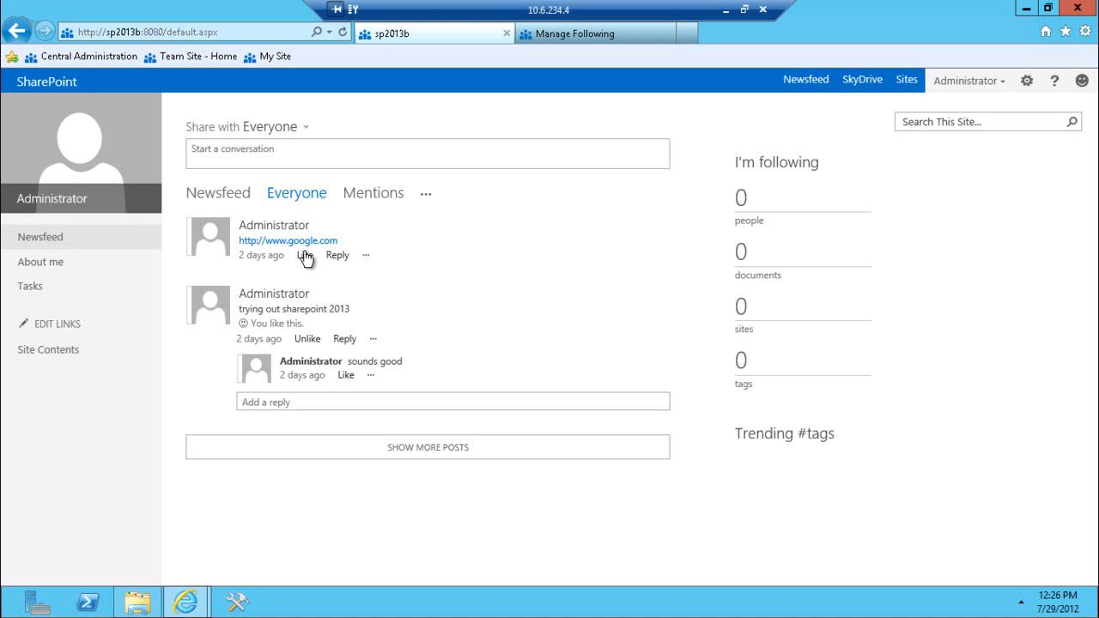
mouse_move(364, 196)
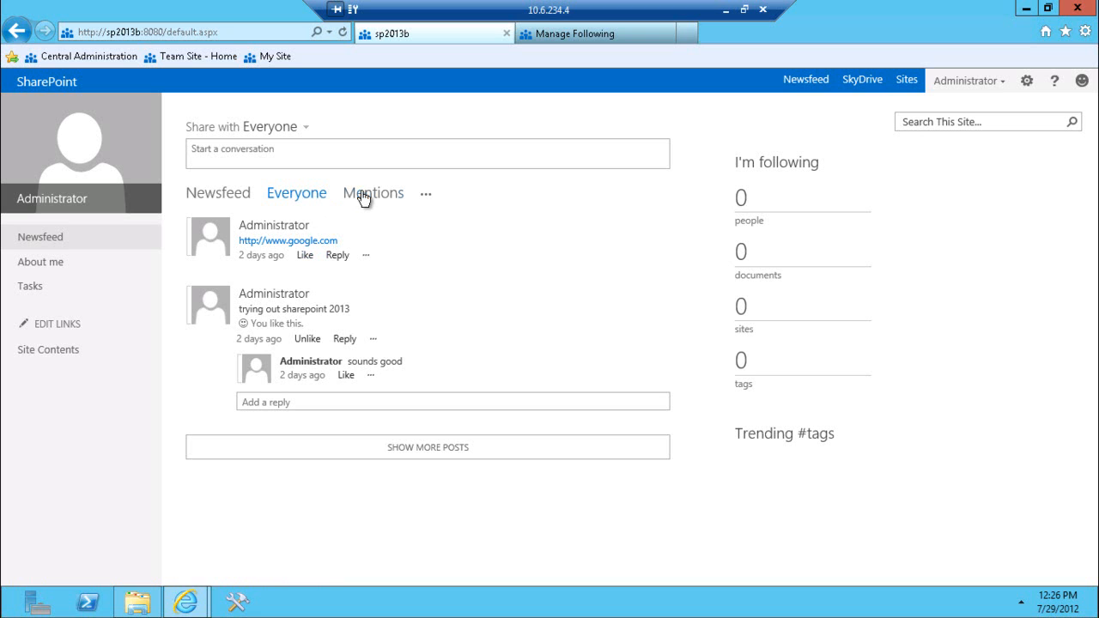
- View the Mentions feed, then the Likes feed from the ... menu, and return to Newsfeed
click(373, 193)
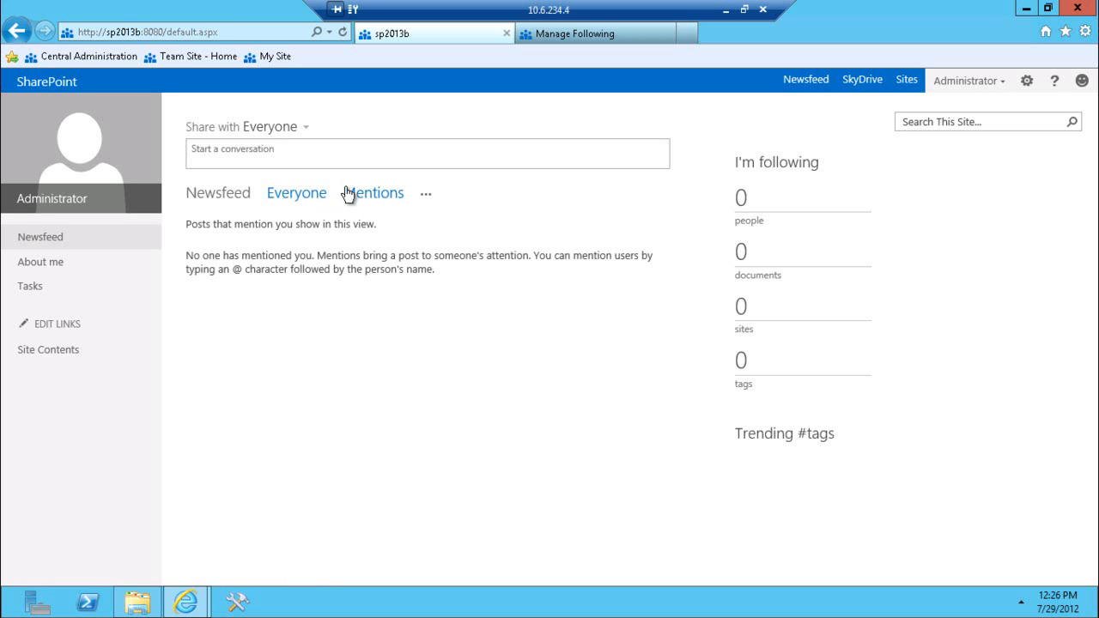
click(422, 196)
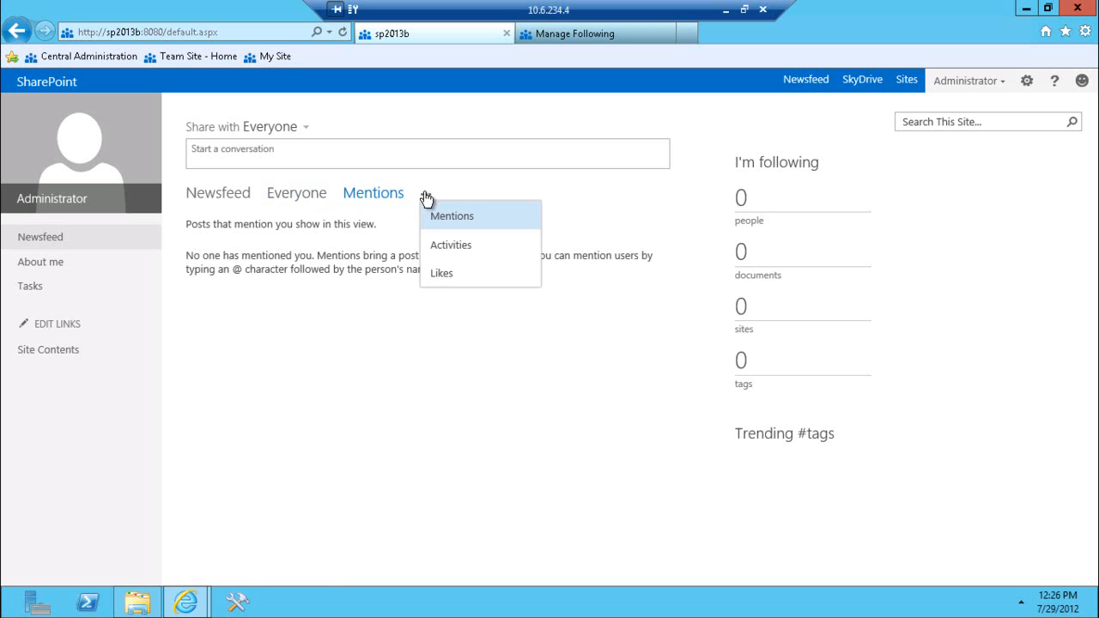
mouse_move(443, 277)
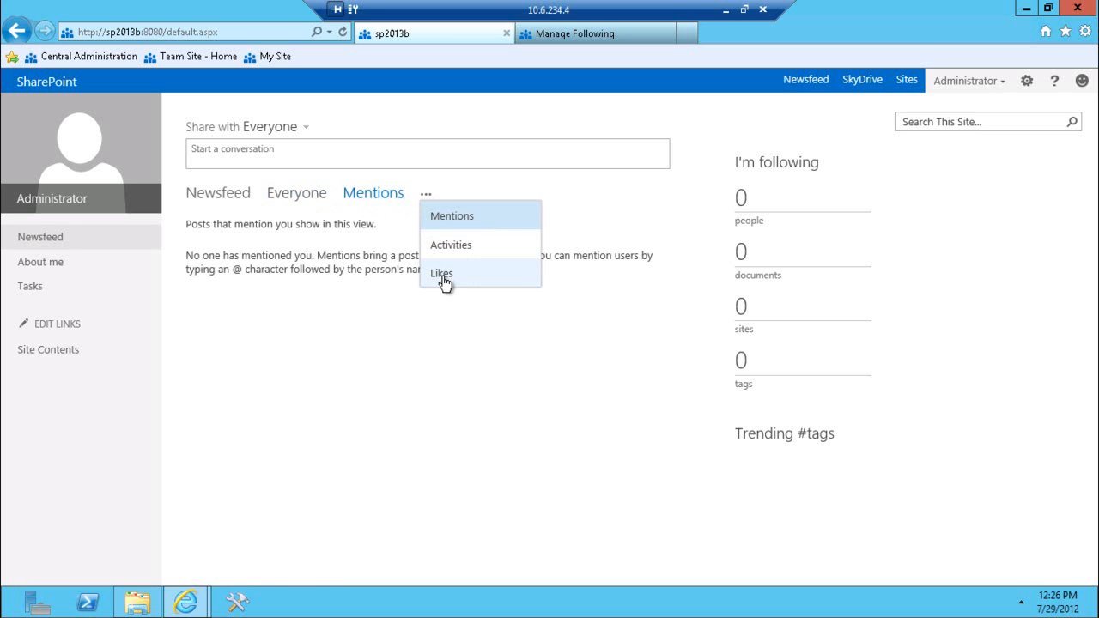
click(441, 273)
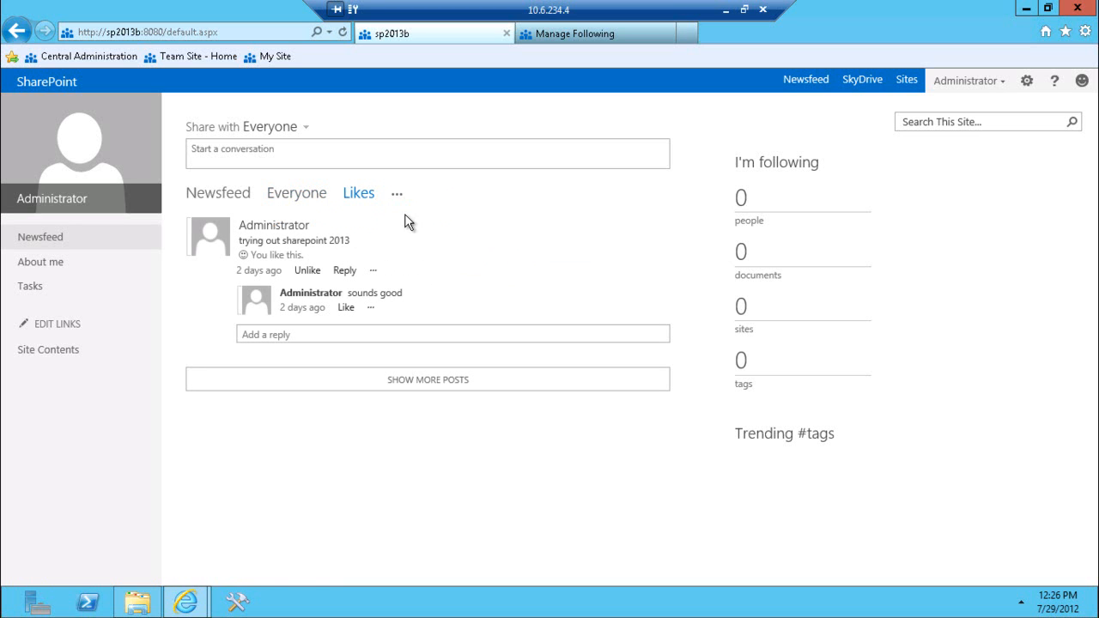
mouse_move(397, 199)
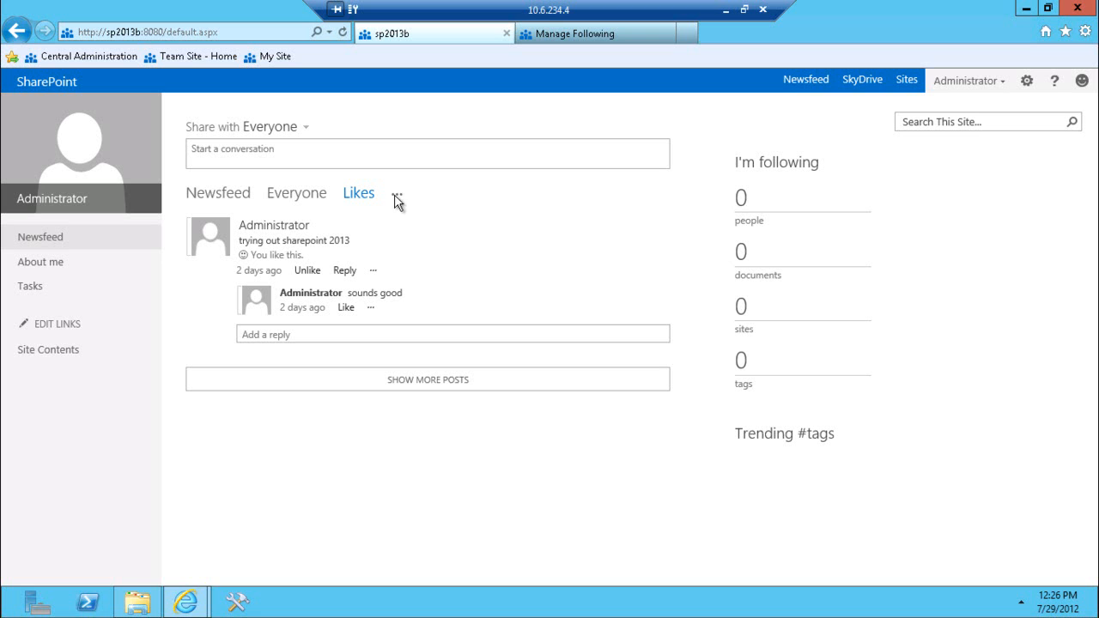
click(218, 192)
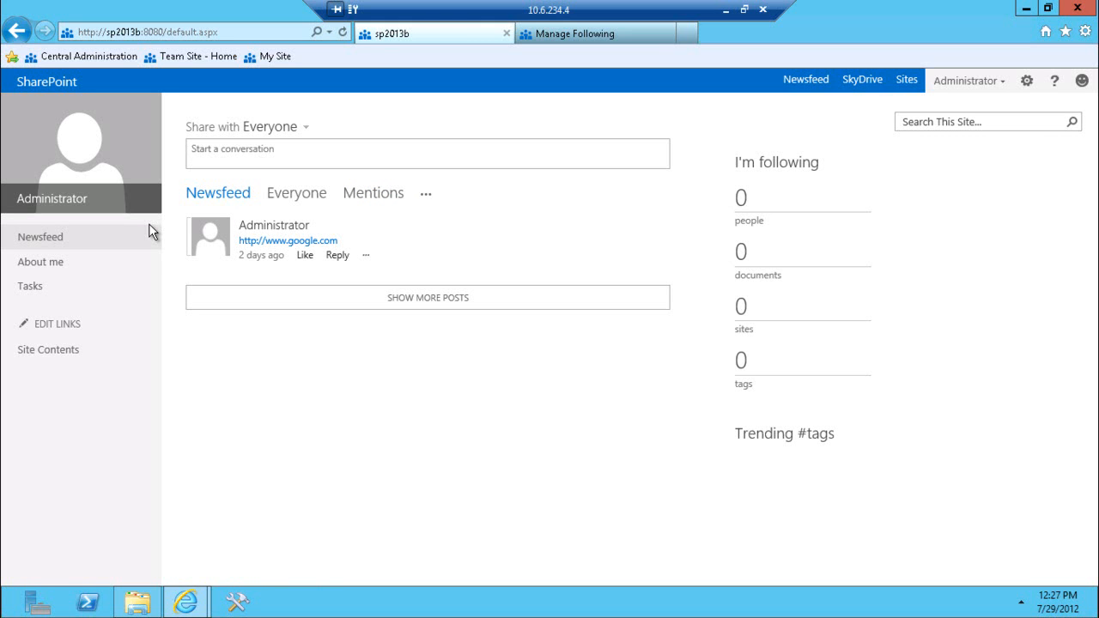
mouse_move(190, 55)
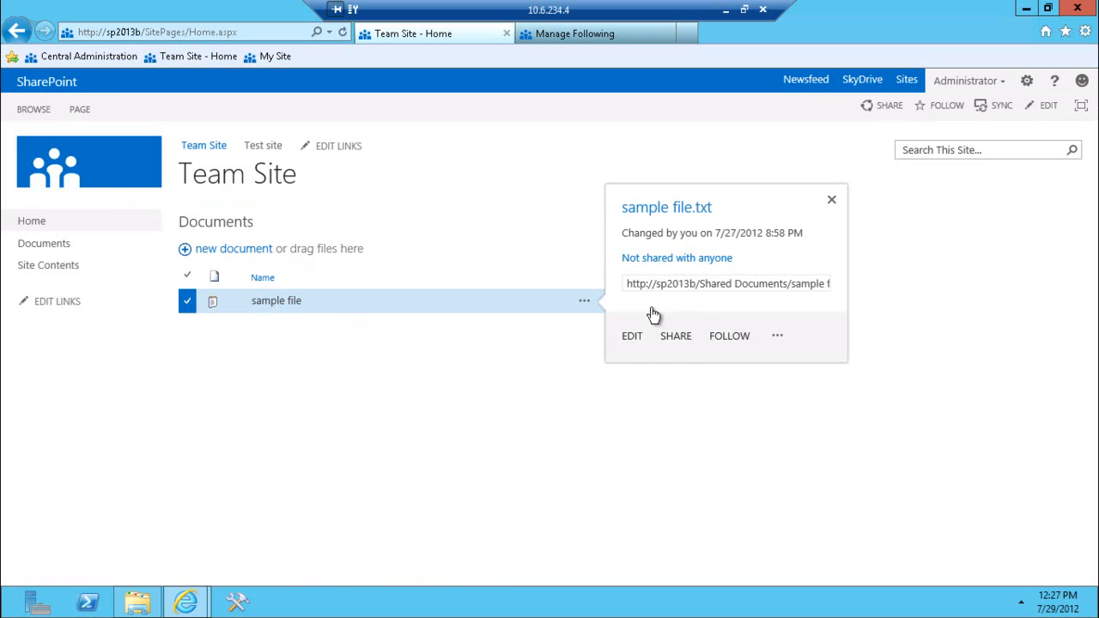
mouse_move(728, 335)
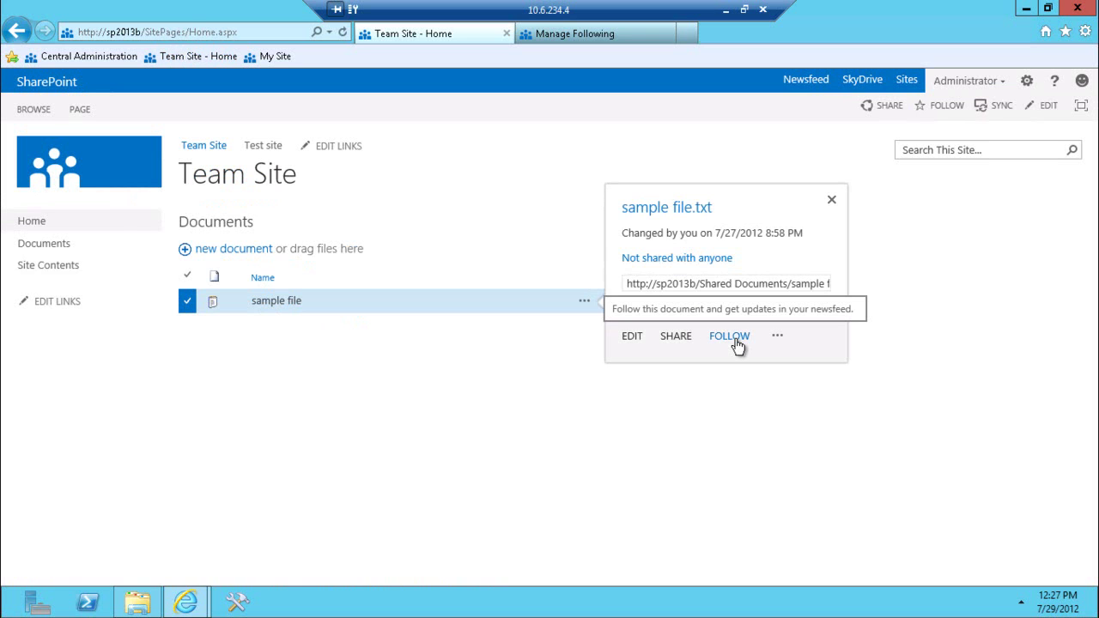
mouse_move(565, 391)
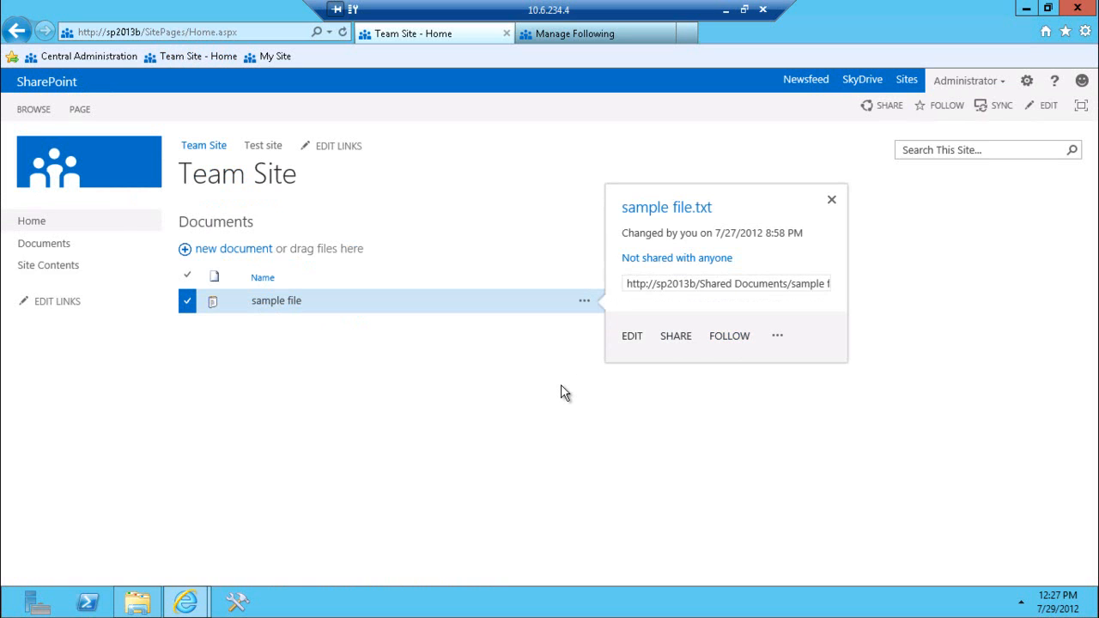
click(831, 199)
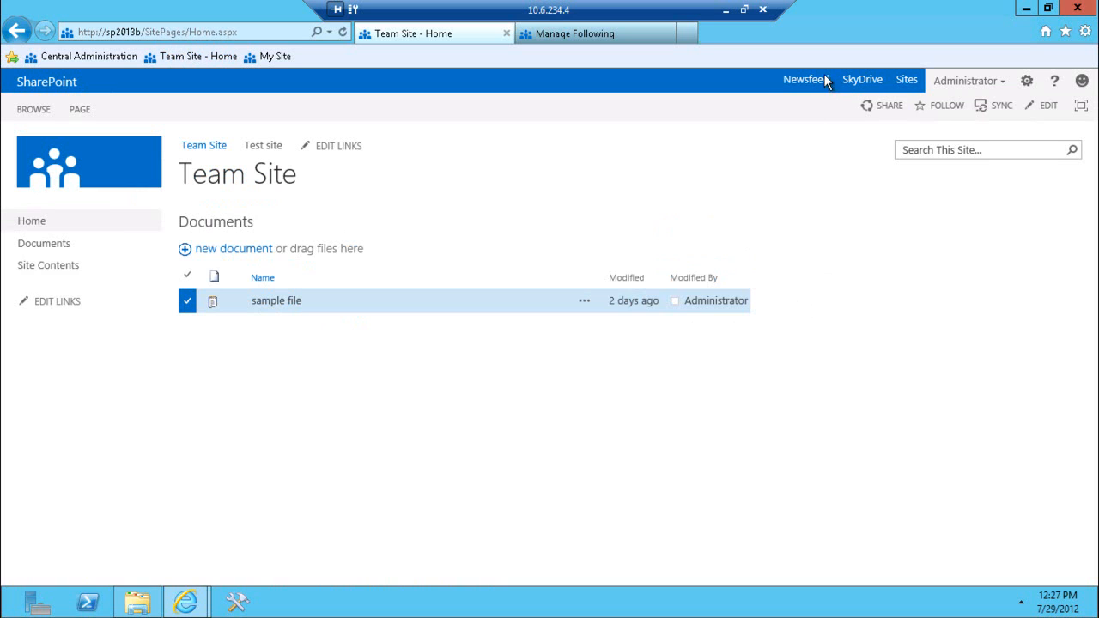
click(805, 79)
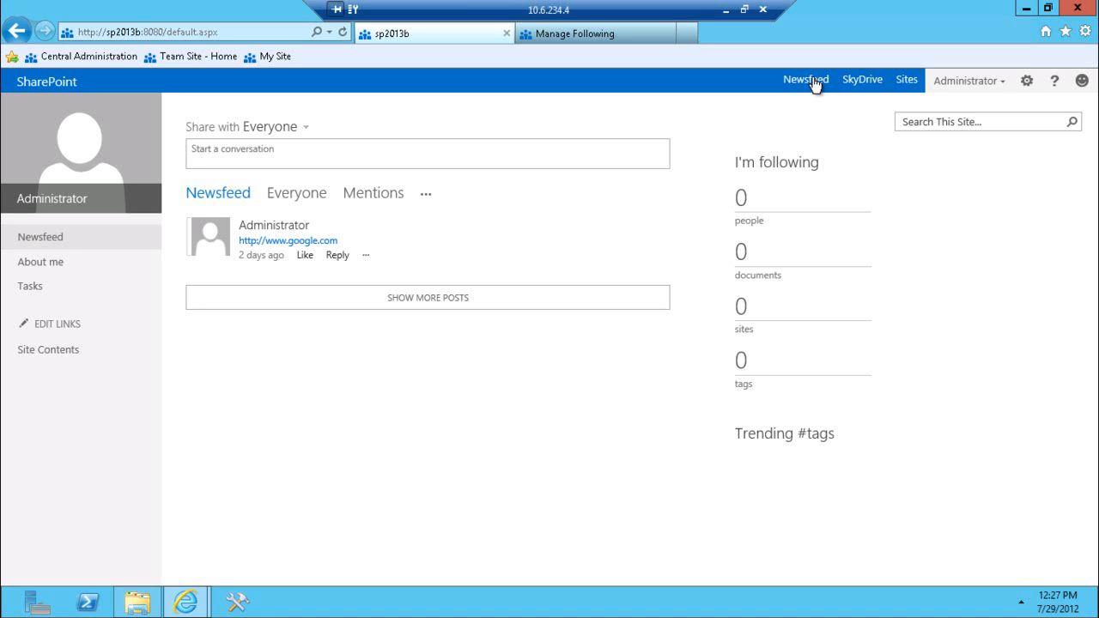
mouse_move(168, 260)
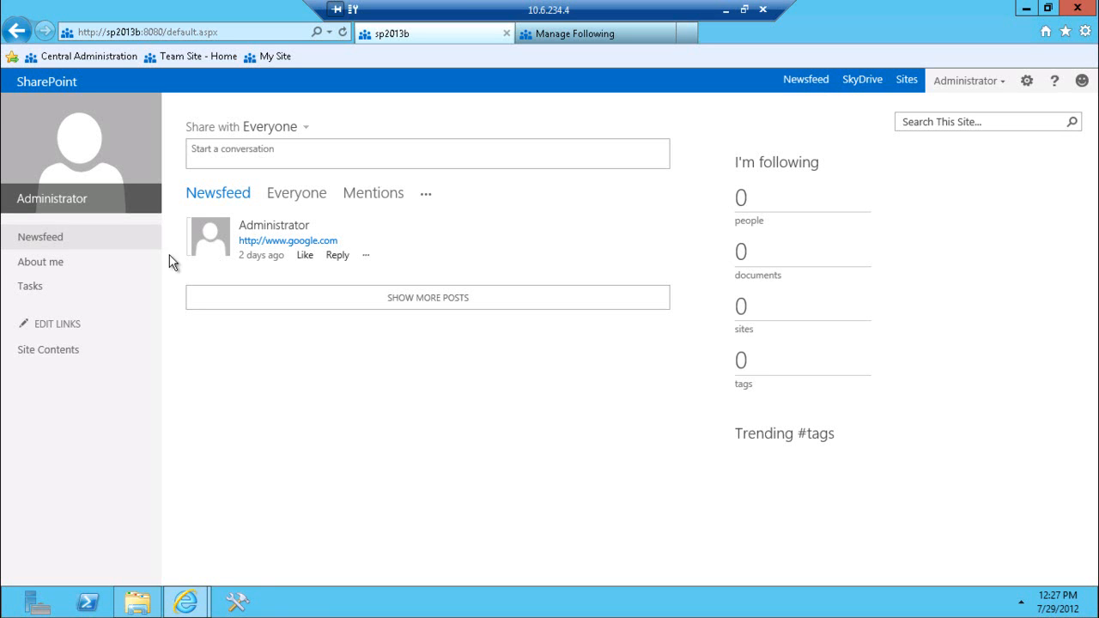
mouse_move(41, 261)
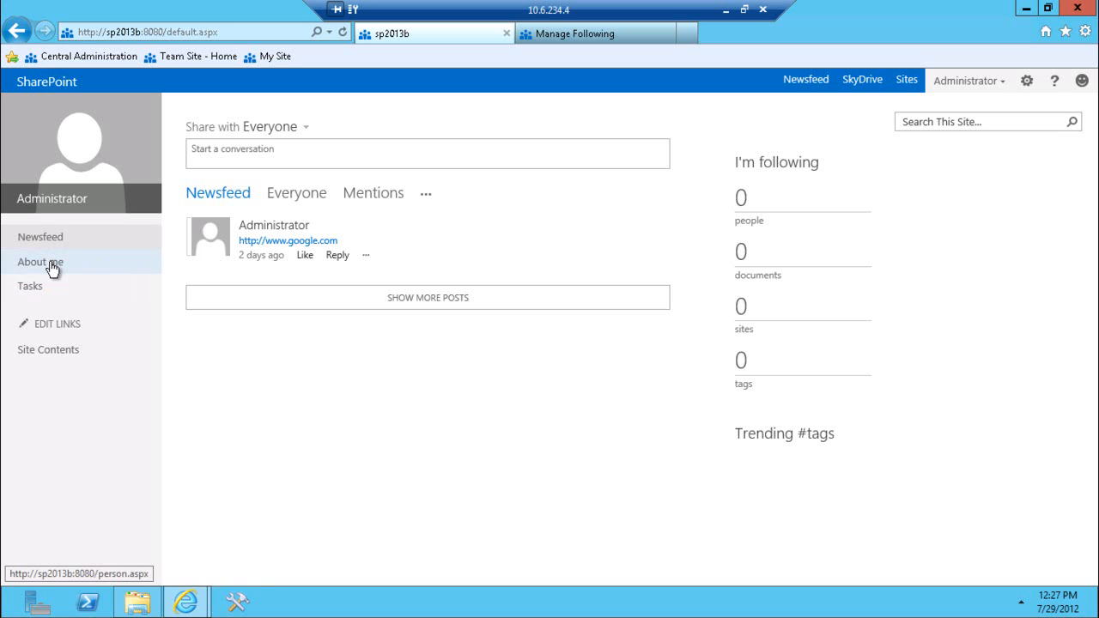
- Go to the About Administrator profile page and start editing the profile
click(41, 261)
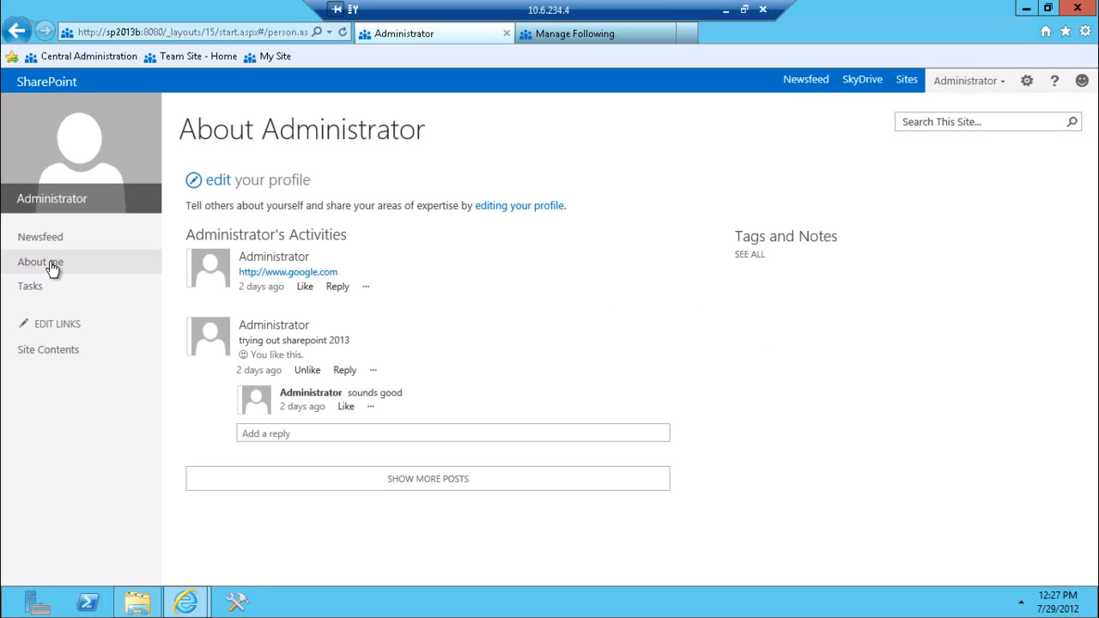
mouse_move(196, 180)
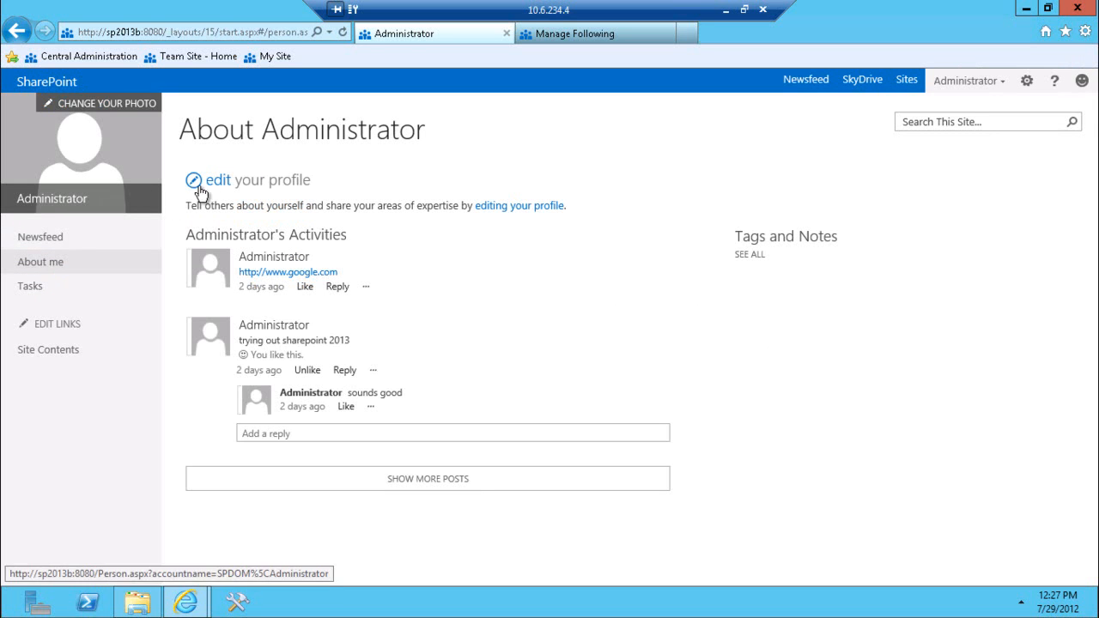
click(218, 180)
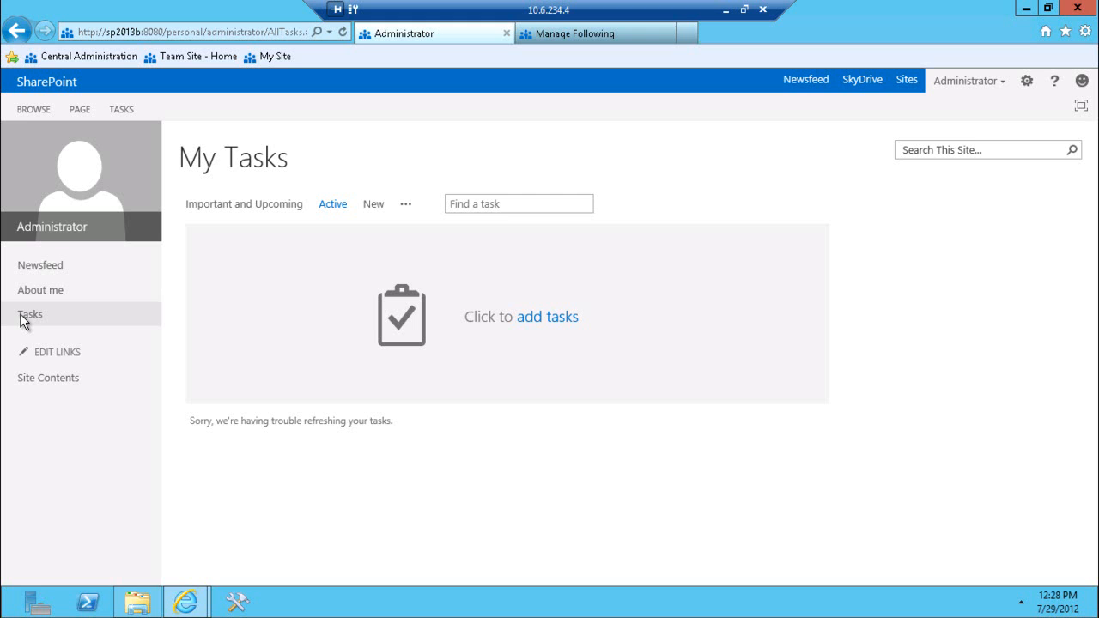
mouse_move(381, 316)
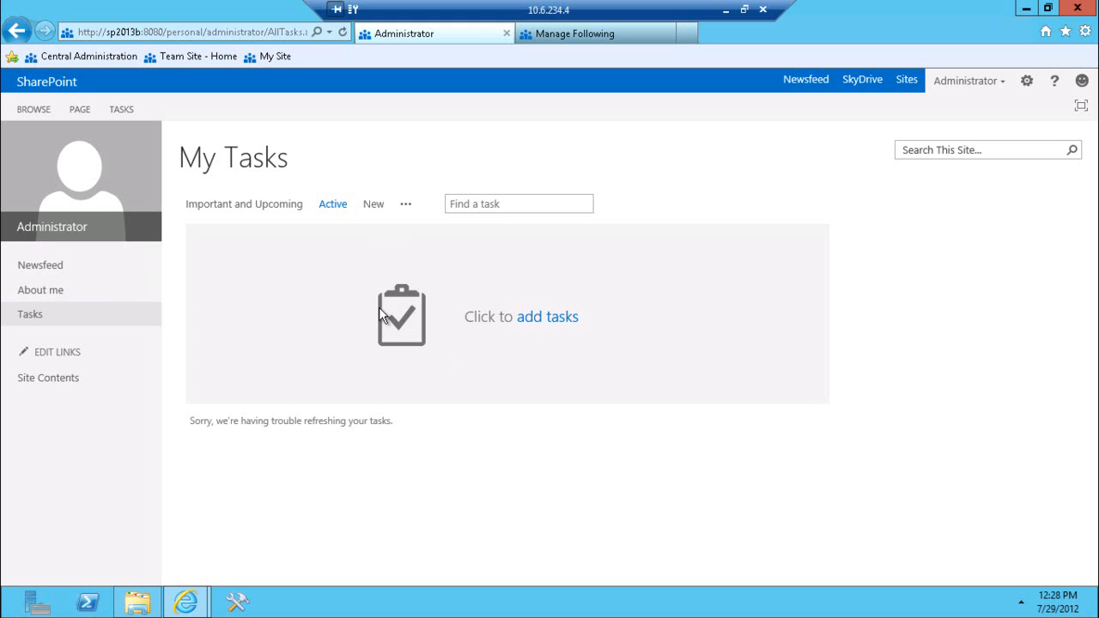
mouse_move(546, 323)
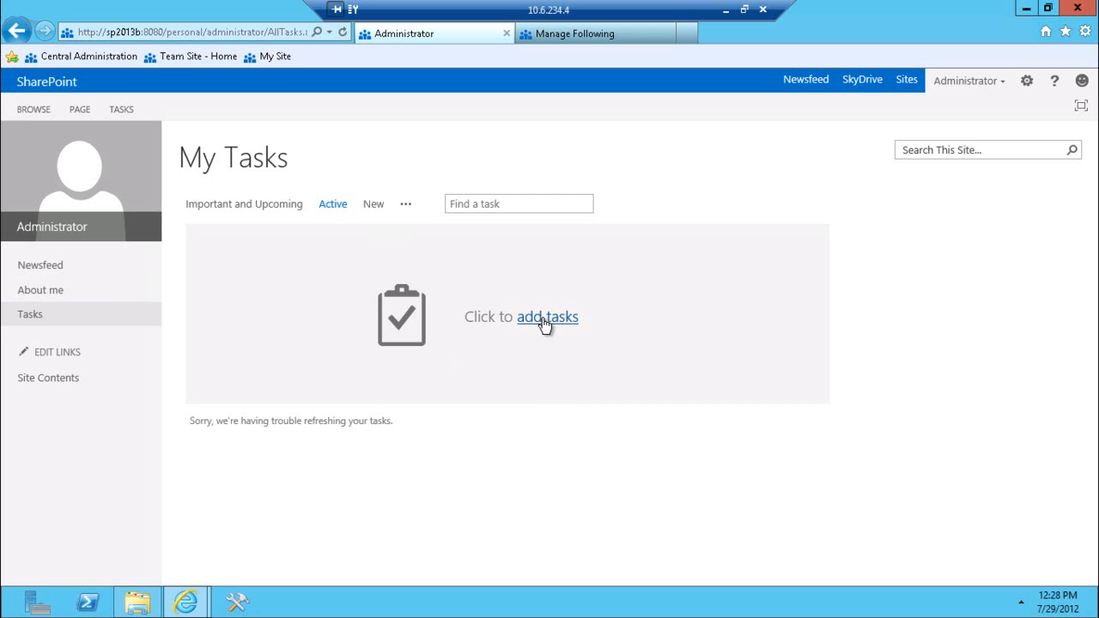
mouse_move(474, 206)
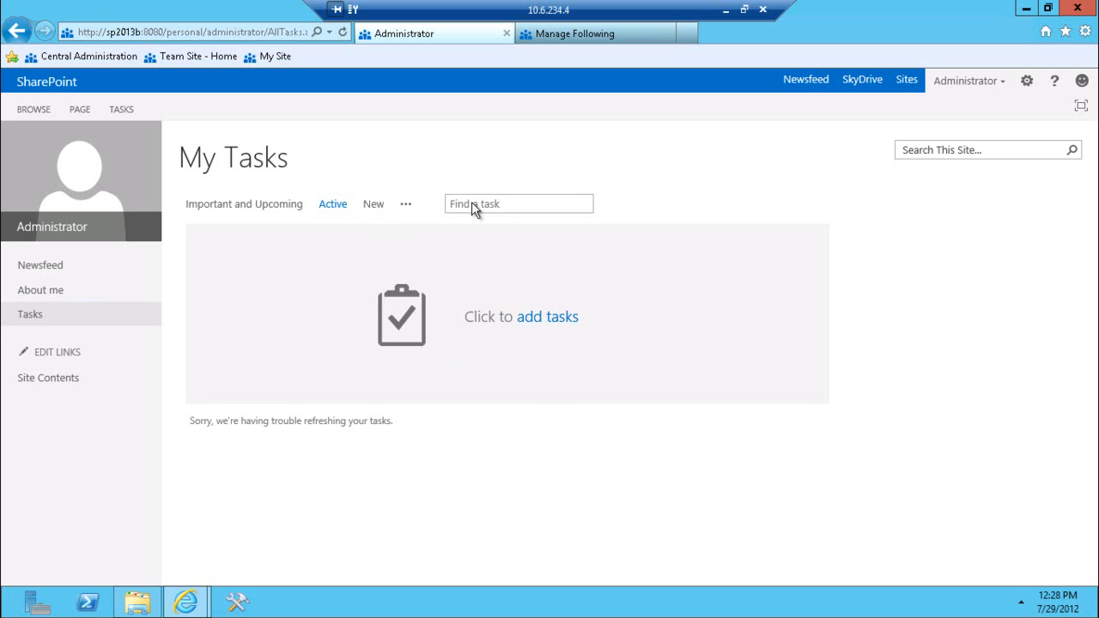
mouse_move(185, 171)
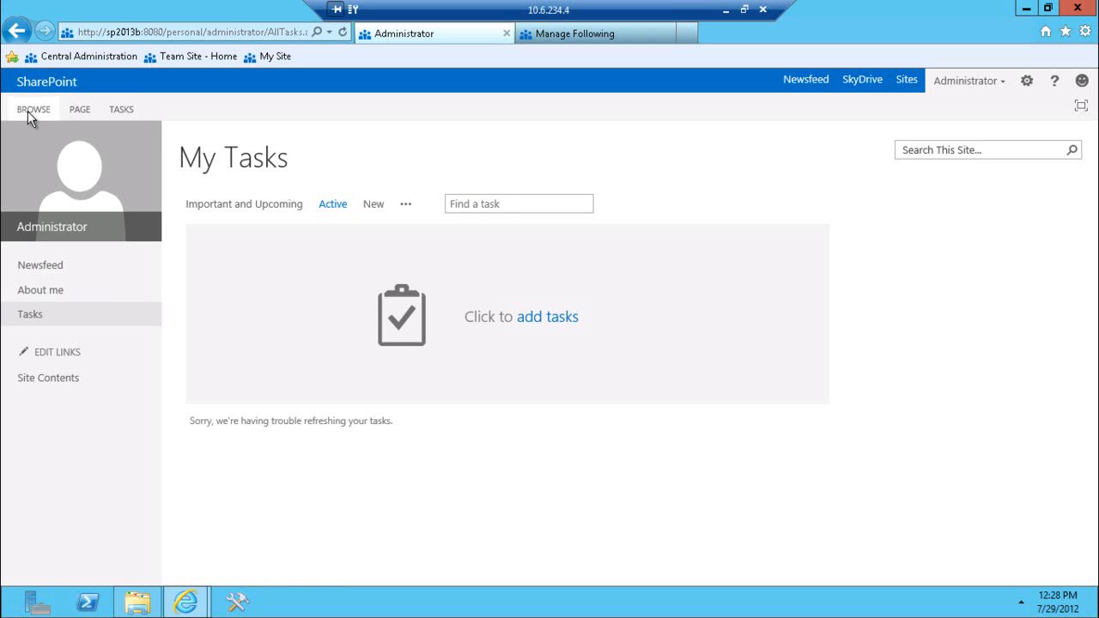
mouse_move(203, 55)
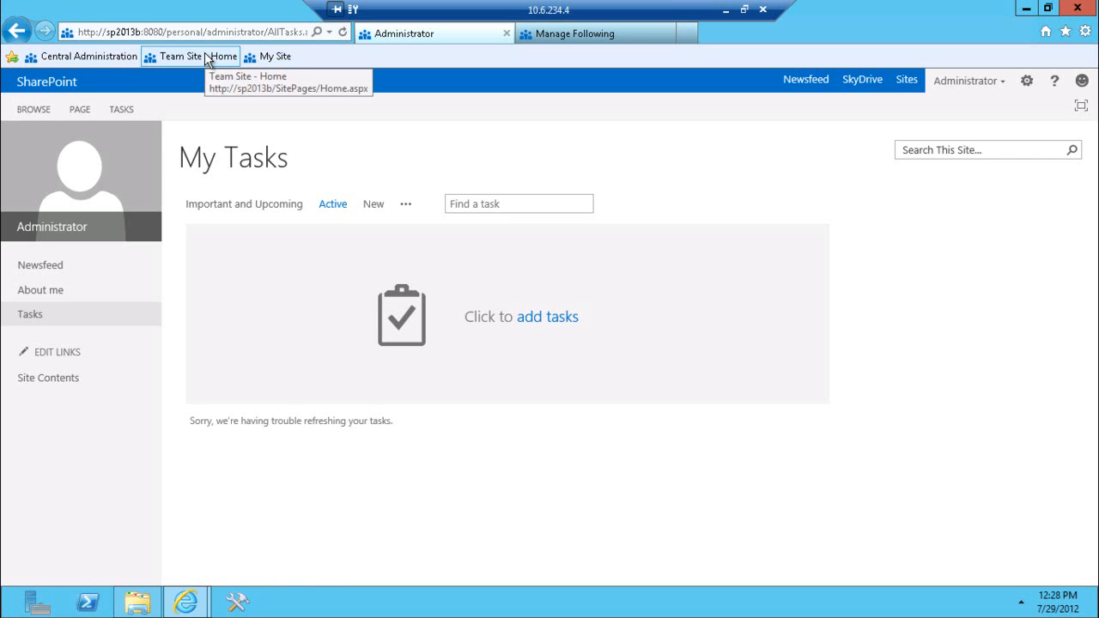